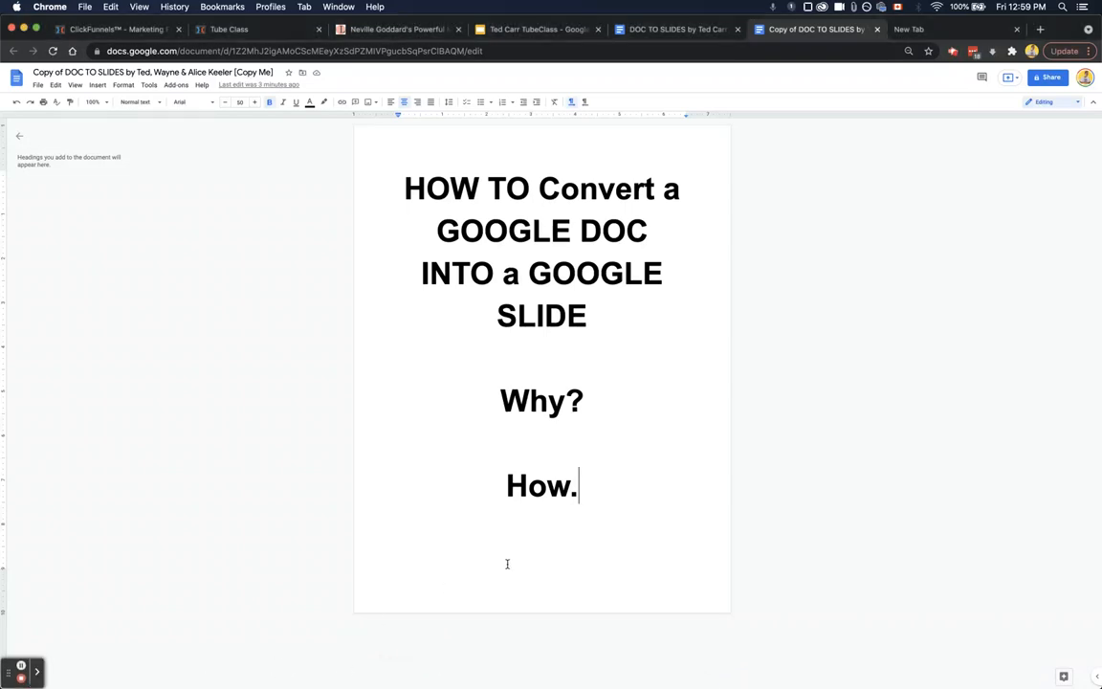
{"action": "mouse_move", "coordinate": [604, 509]}
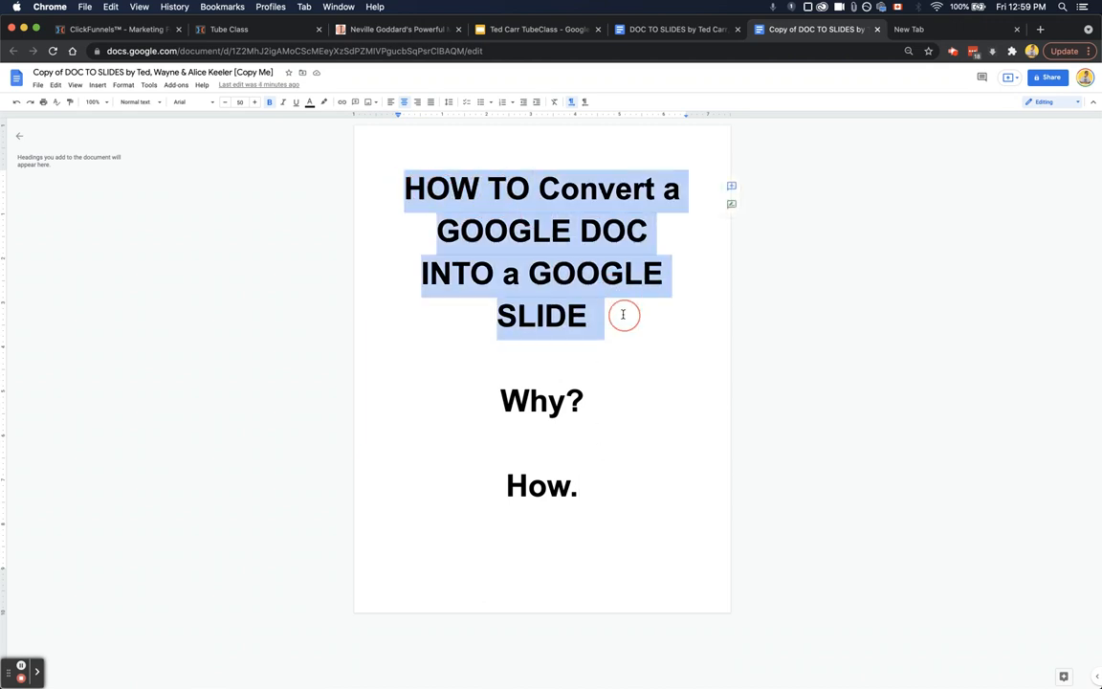
Check the How. and Why? words in the document by selecting and deselecting them.
{"action": "left_click", "coordinate": [590, 399]}
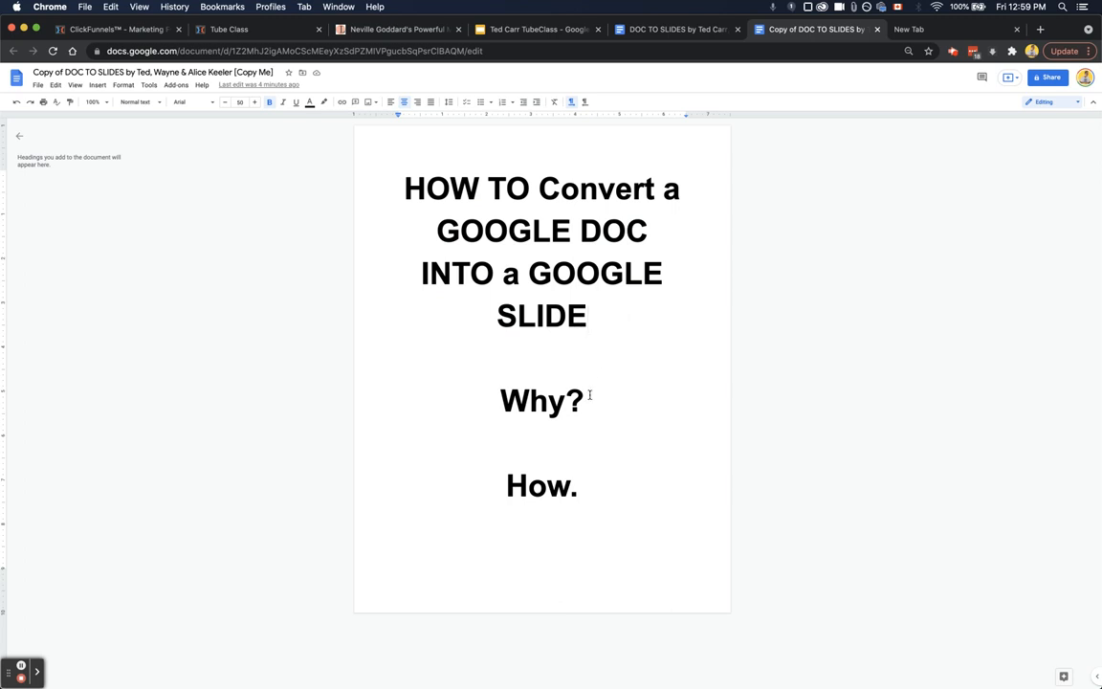
{"action": "double_click", "coordinate": [542, 486]}
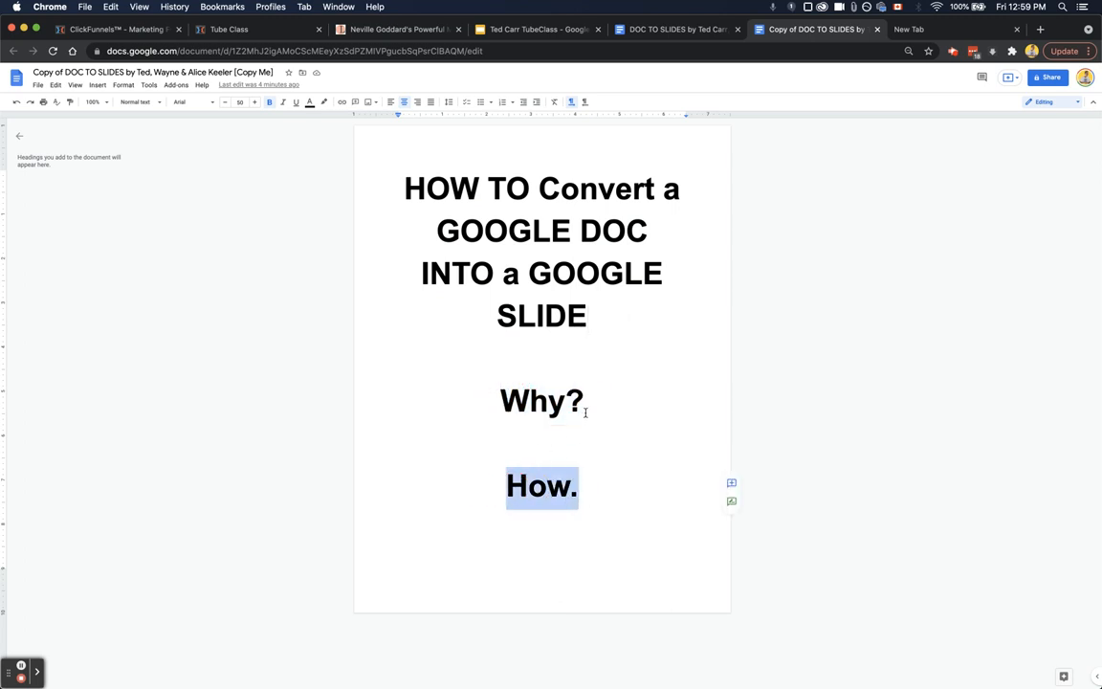
{"action": "double_click", "coordinate": [542, 400]}
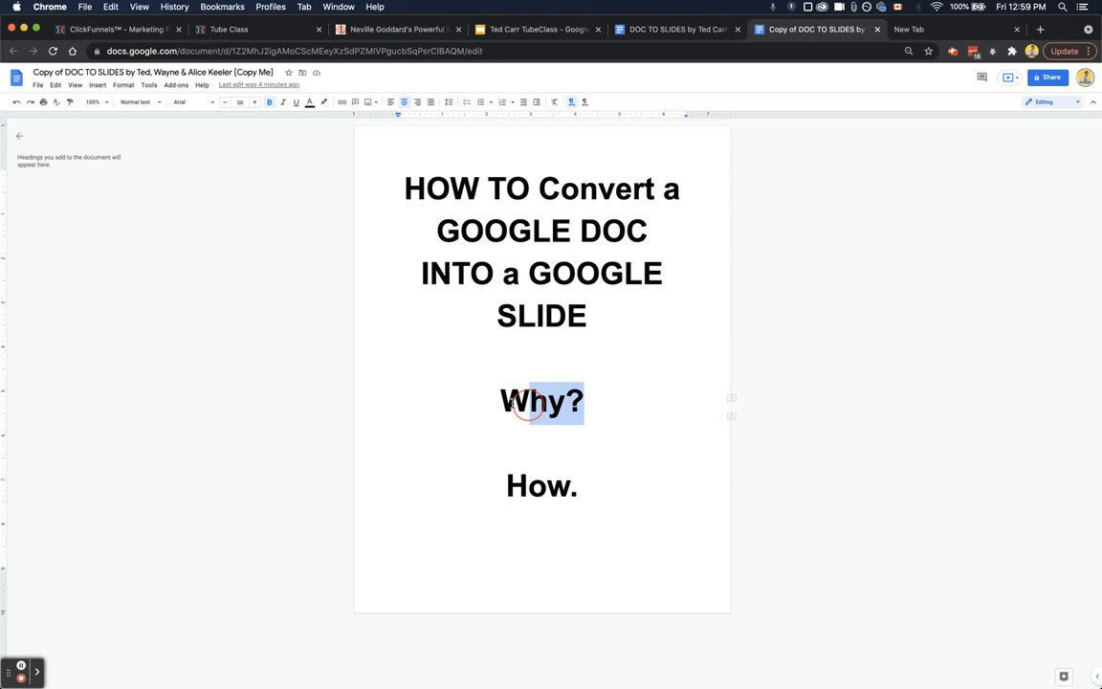
{"action": "left_click", "coordinate": [589, 402]}
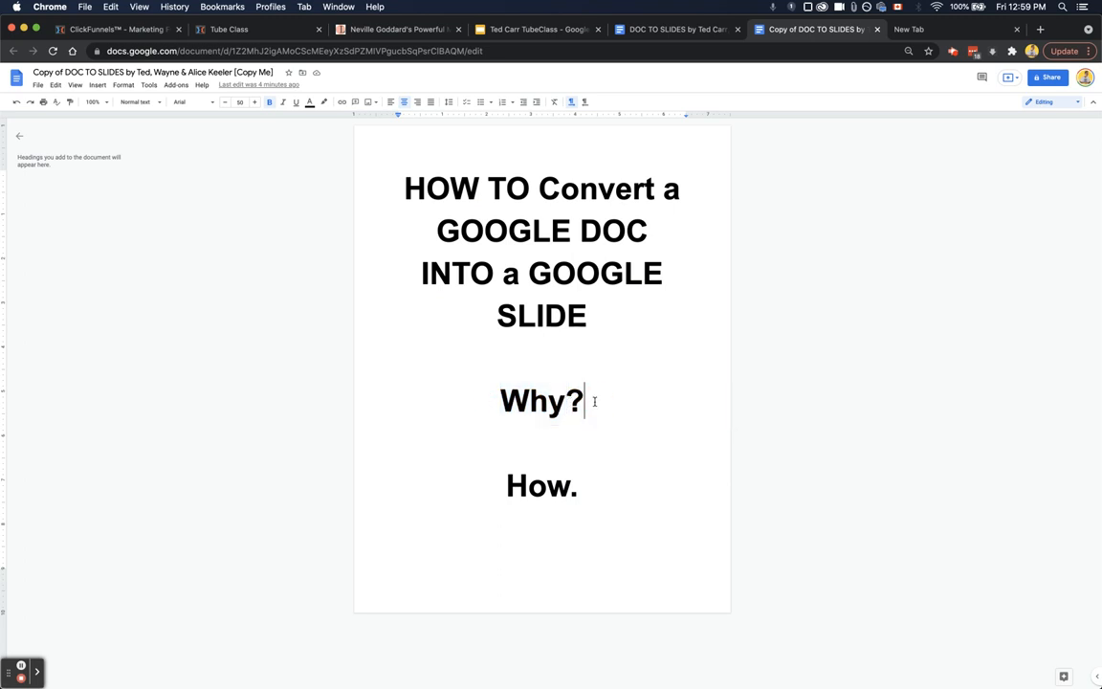
Page through the converted deck's slides, including the video-makers slide, then return to the copied document.
{"action": "left_click", "coordinate": [538, 29]}
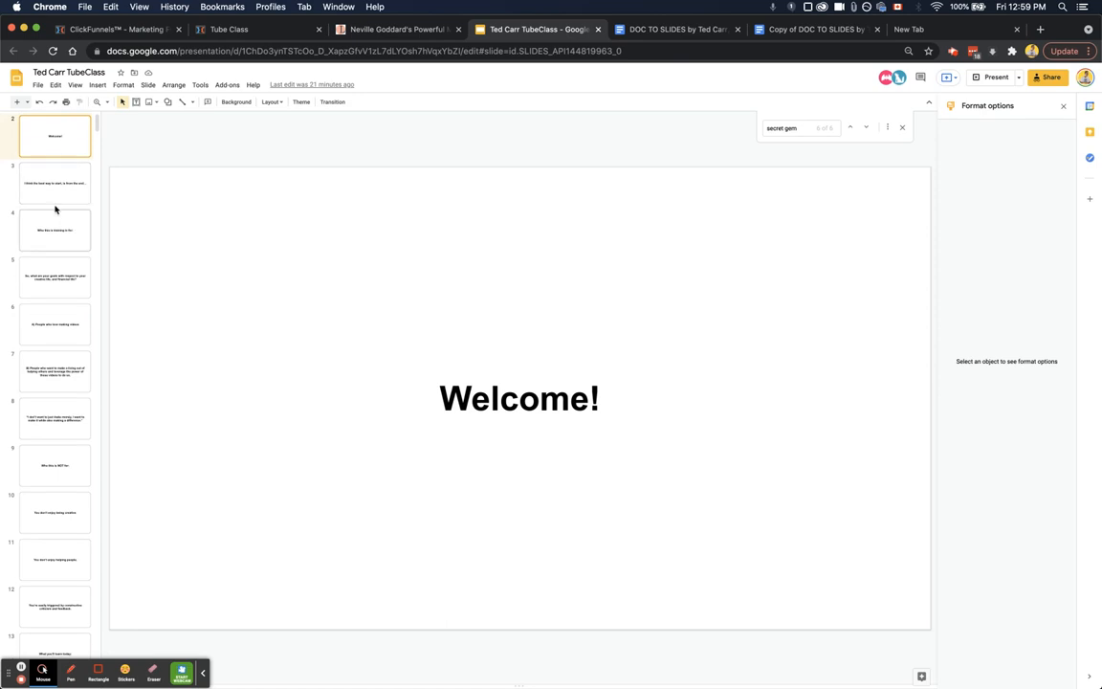
{"action": "left_click", "coordinate": [53, 324]}
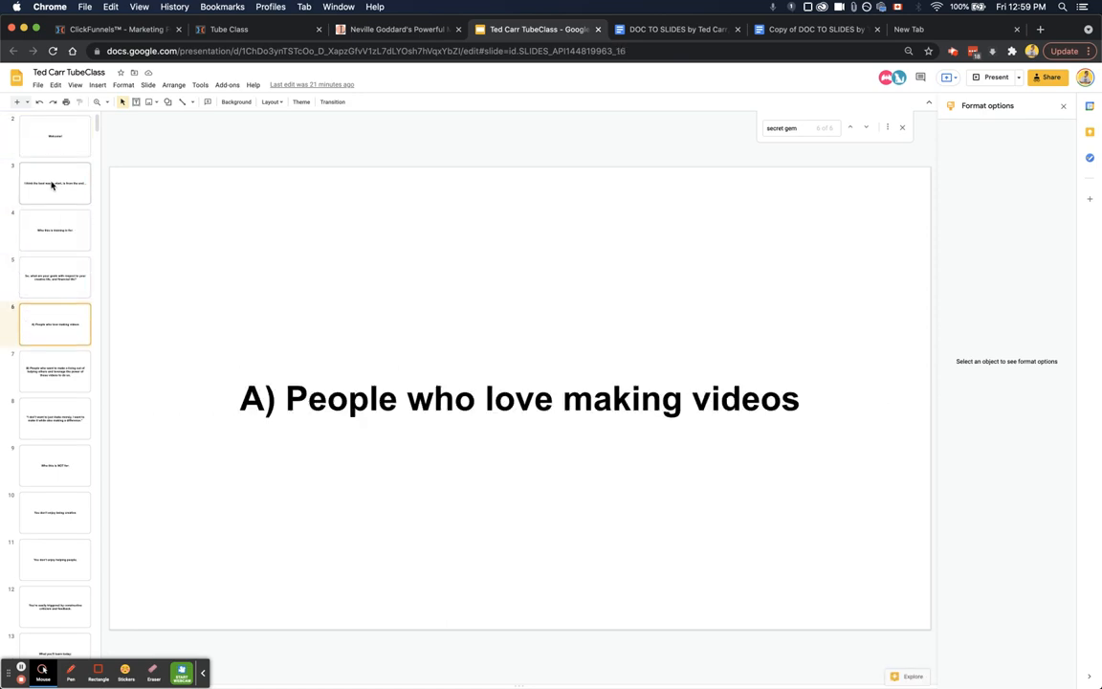
{"action": "left_click", "coordinate": [53, 513]}
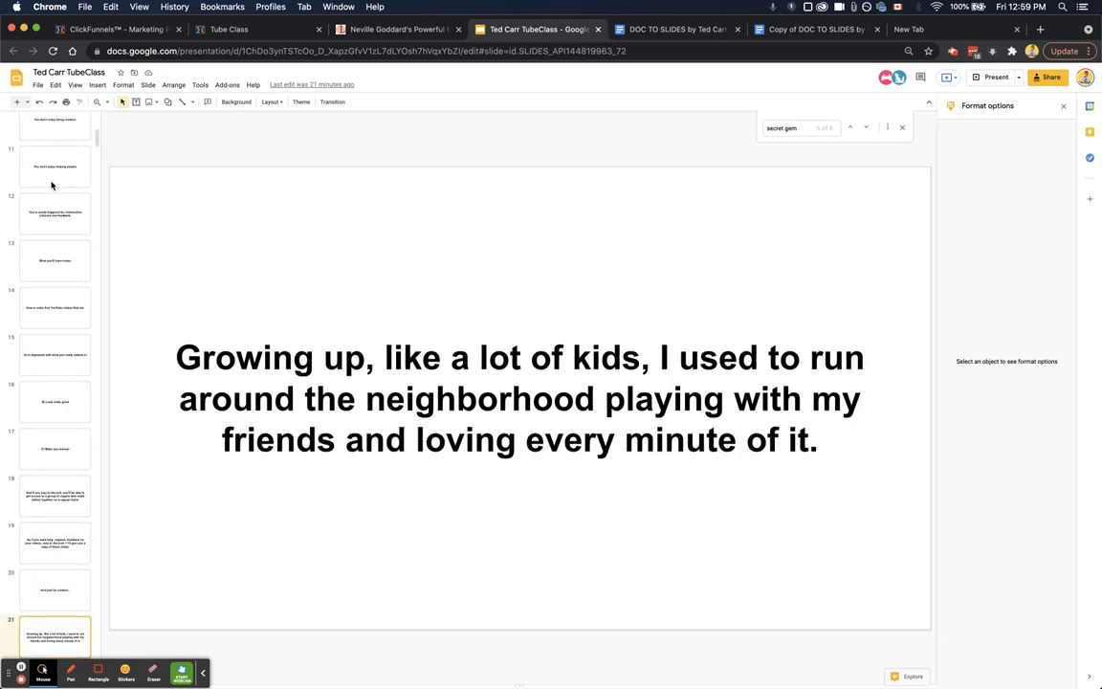
{"action": "mouse_move", "coordinate": [679, 28]}
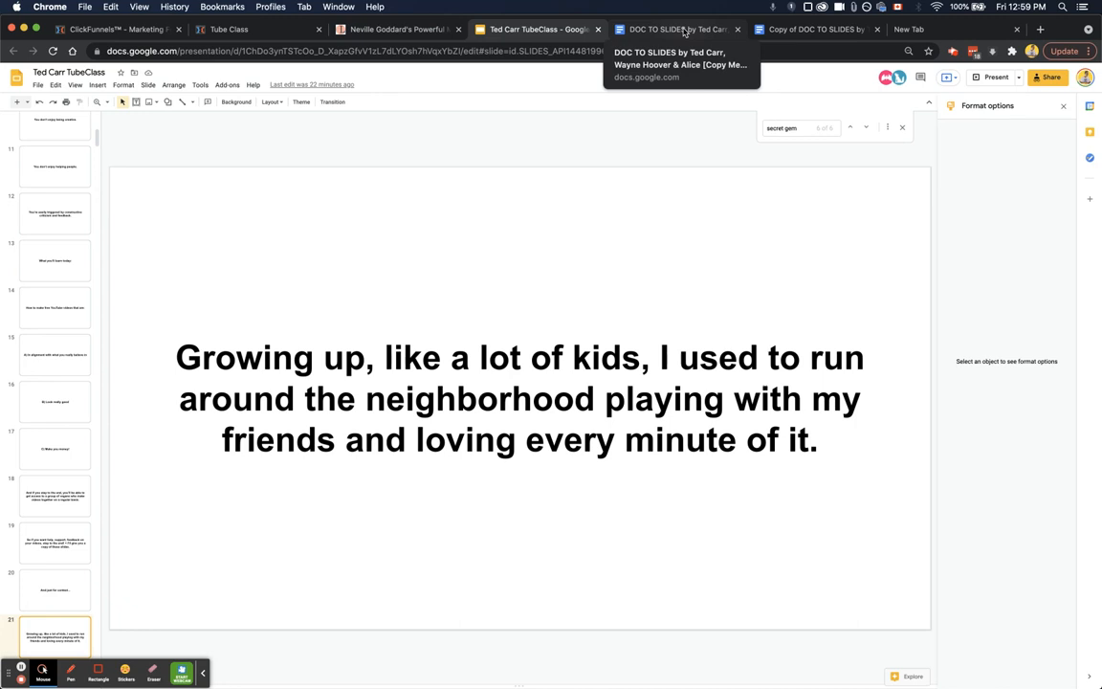
{"action": "left_click", "coordinate": [813, 29]}
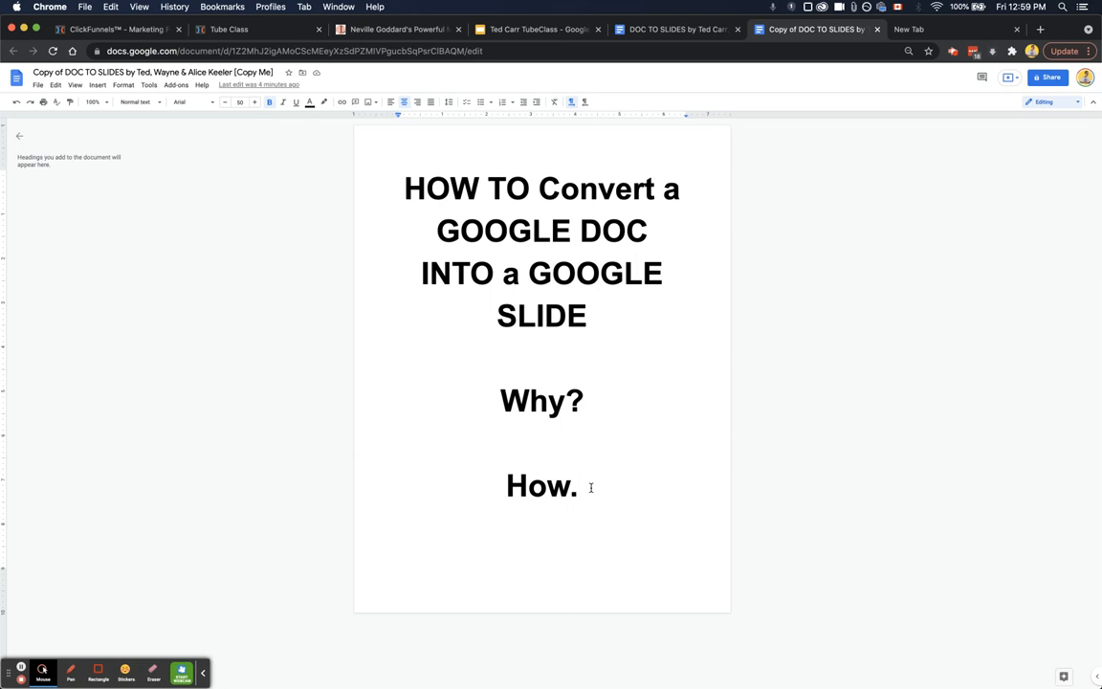
Add a new page reading Hello, This is slide 1, This is slide 2, then switch to the slide deck.
{"action": "scroll", "scroll_direction": "down", "scroll_amount": 3}
{"action": "type", "text": "This is slid"}
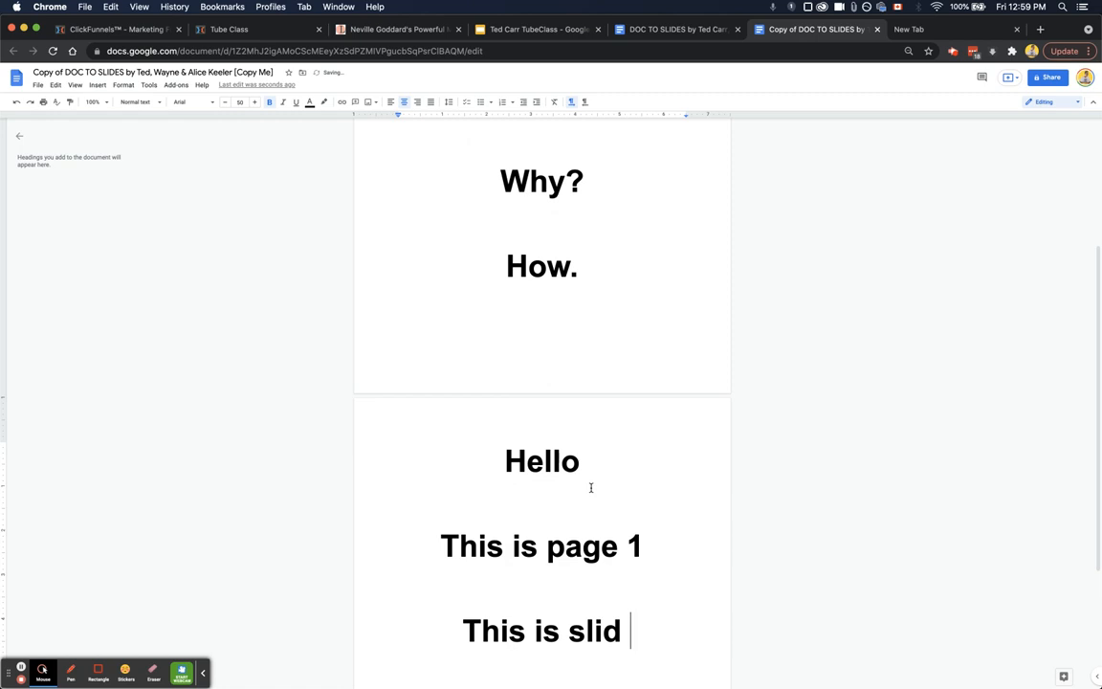
{"action": "double_click", "coordinate": [582, 547]}
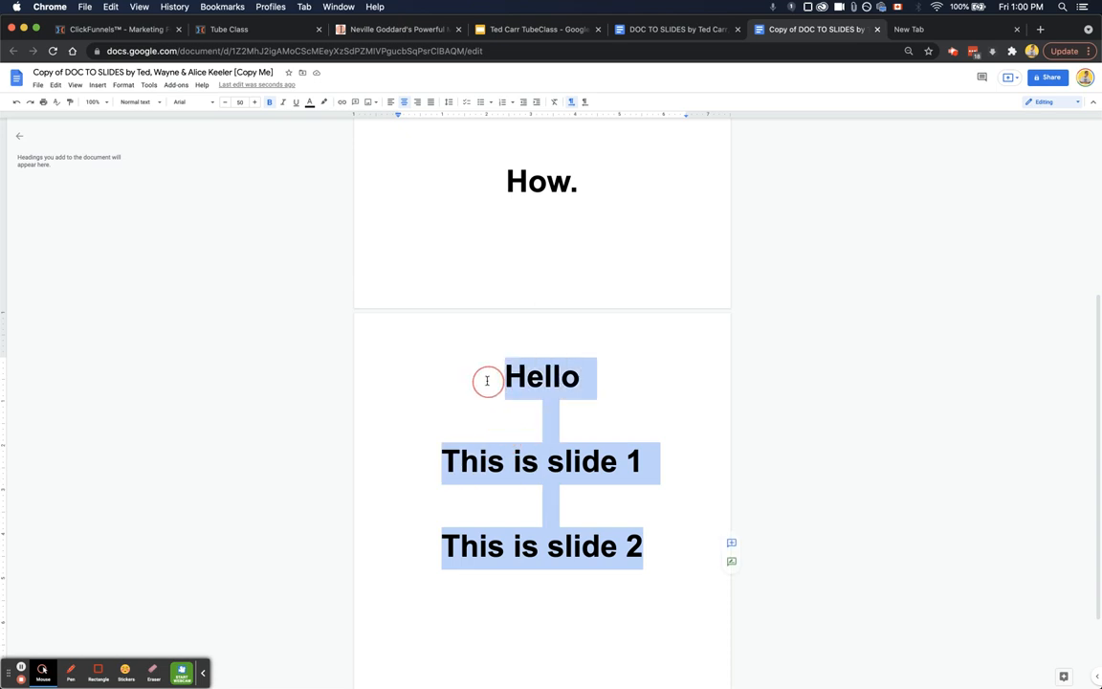
{"action": "left_click", "coordinate": [643, 528]}
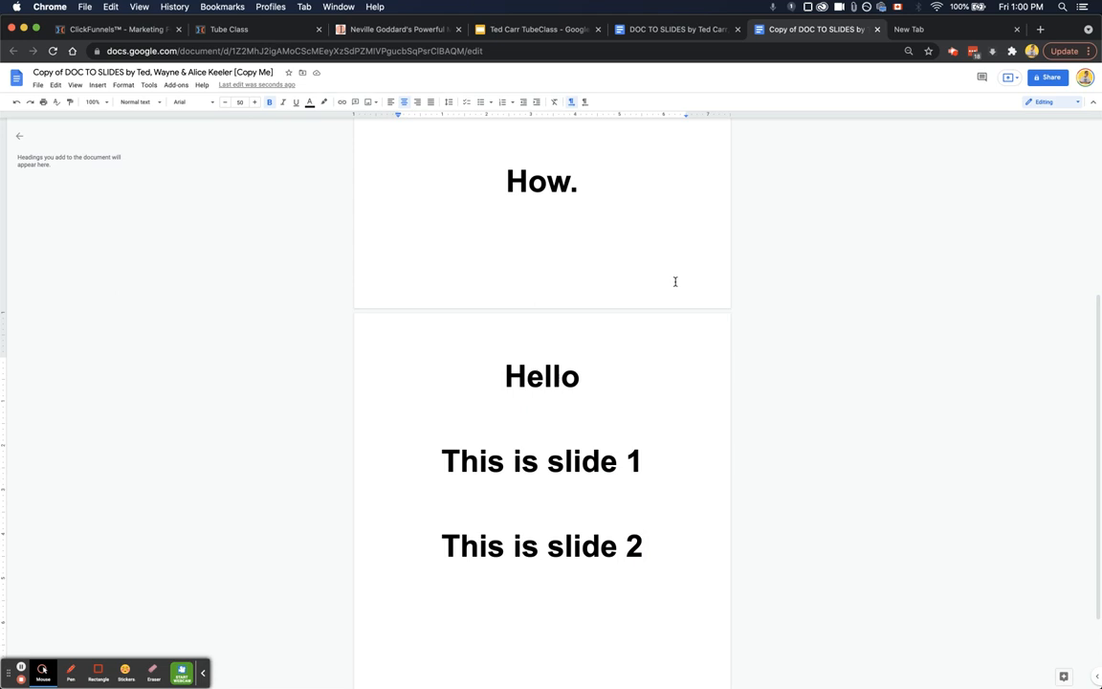
{"action": "left_click", "coordinate": [536, 29]}
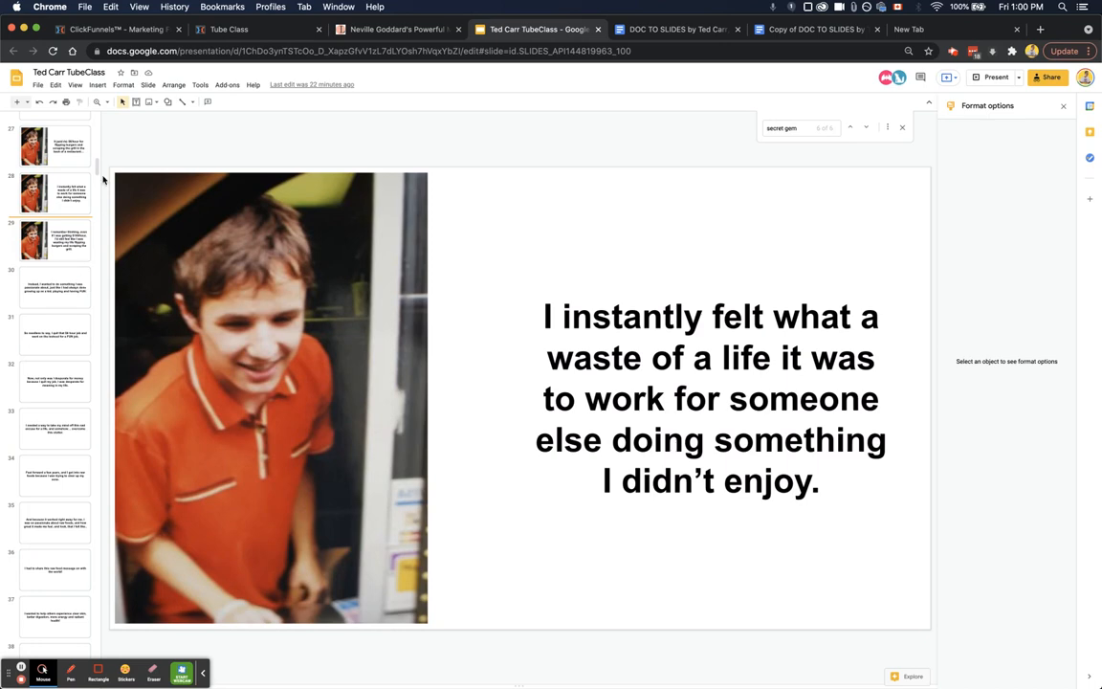
View the private video review call and course contents slides, then return to the copied document.
{"action": "scroll", "scroll_direction": "down", "scroll_amount": 3}
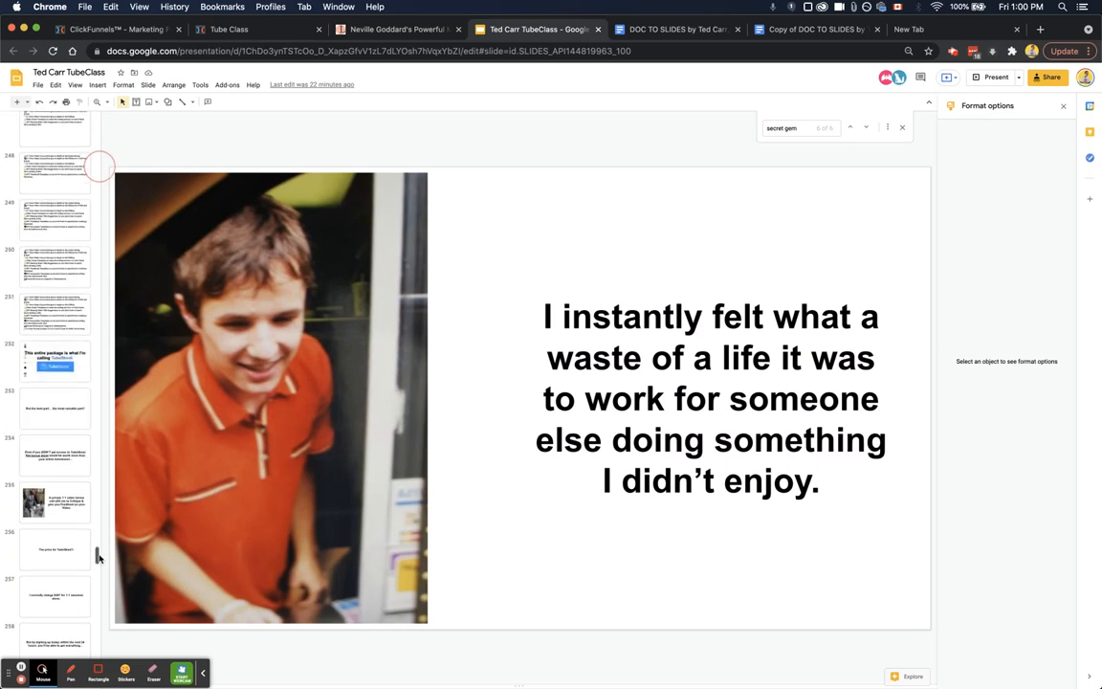
{"action": "left_click", "coordinate": [54, 502]}
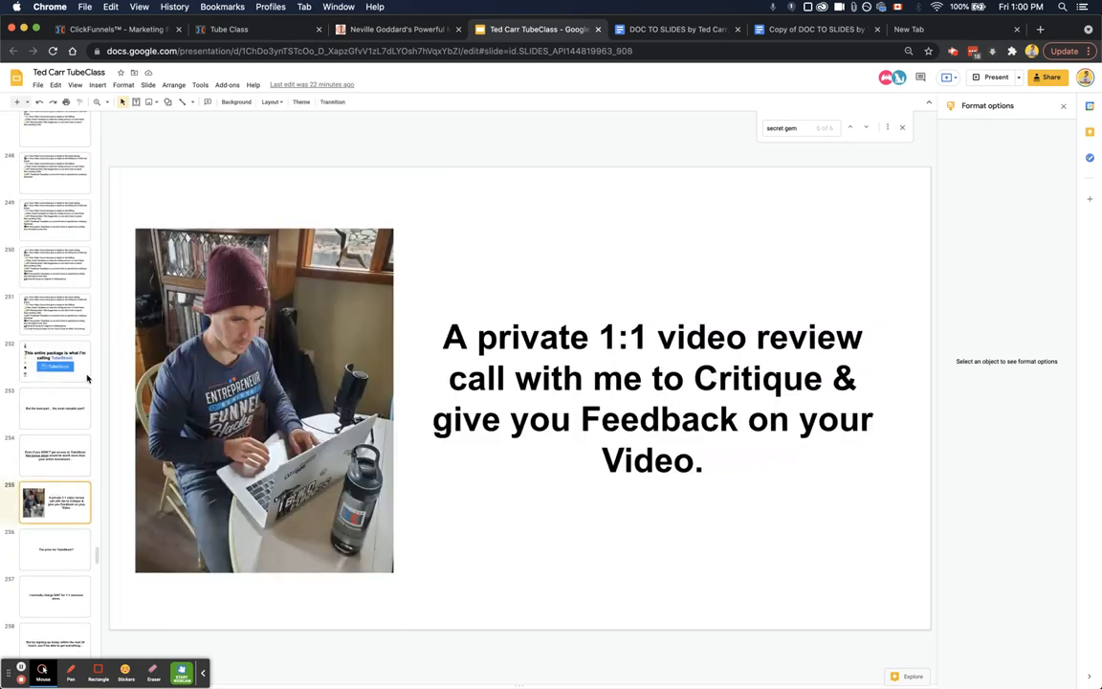
{"action": "left_click", "coordinate": [53, 266]}
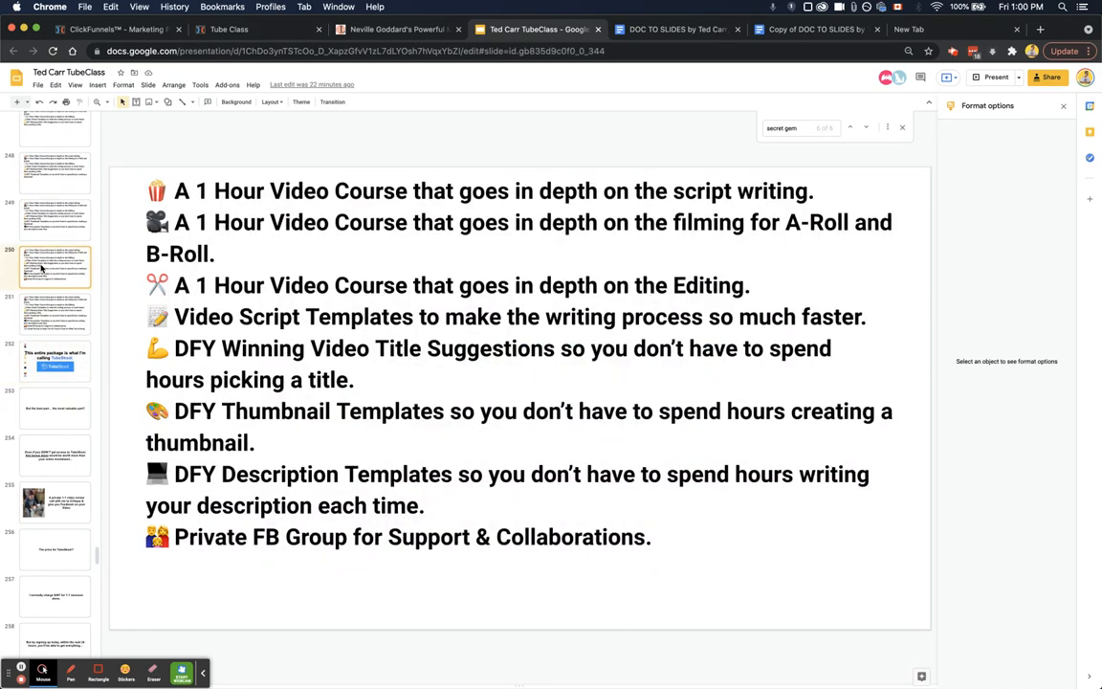
{"action": "scroll", "scroll_direction": "down", "scroll_amount": 3}
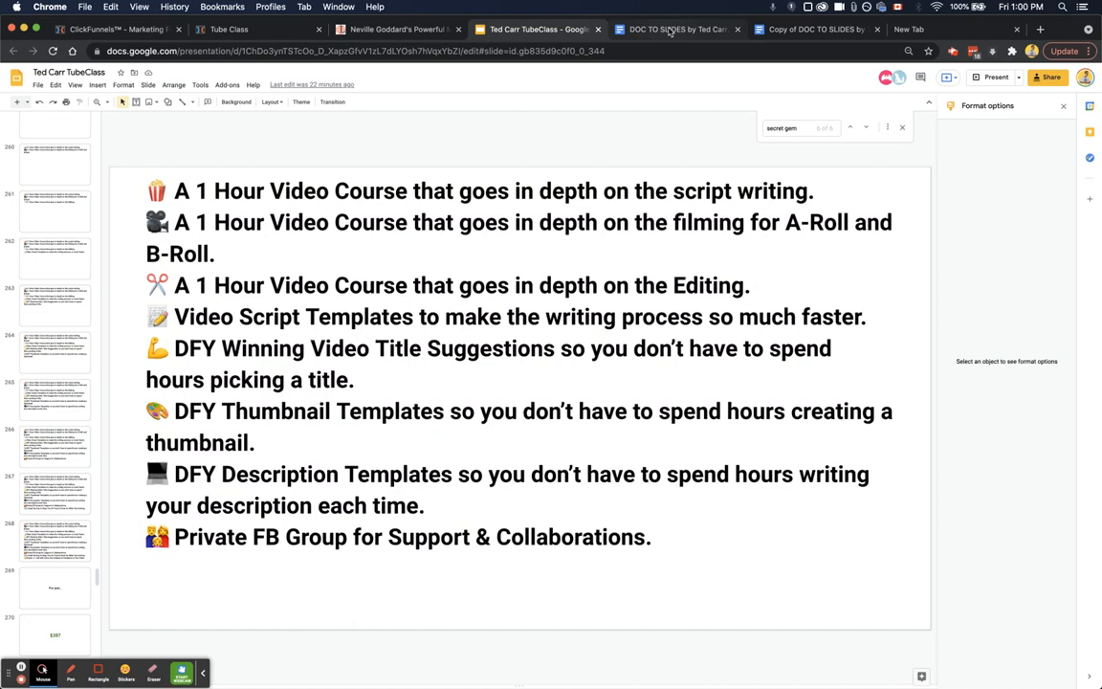
{"action": "left_click", "coordinate": [814, 29]}
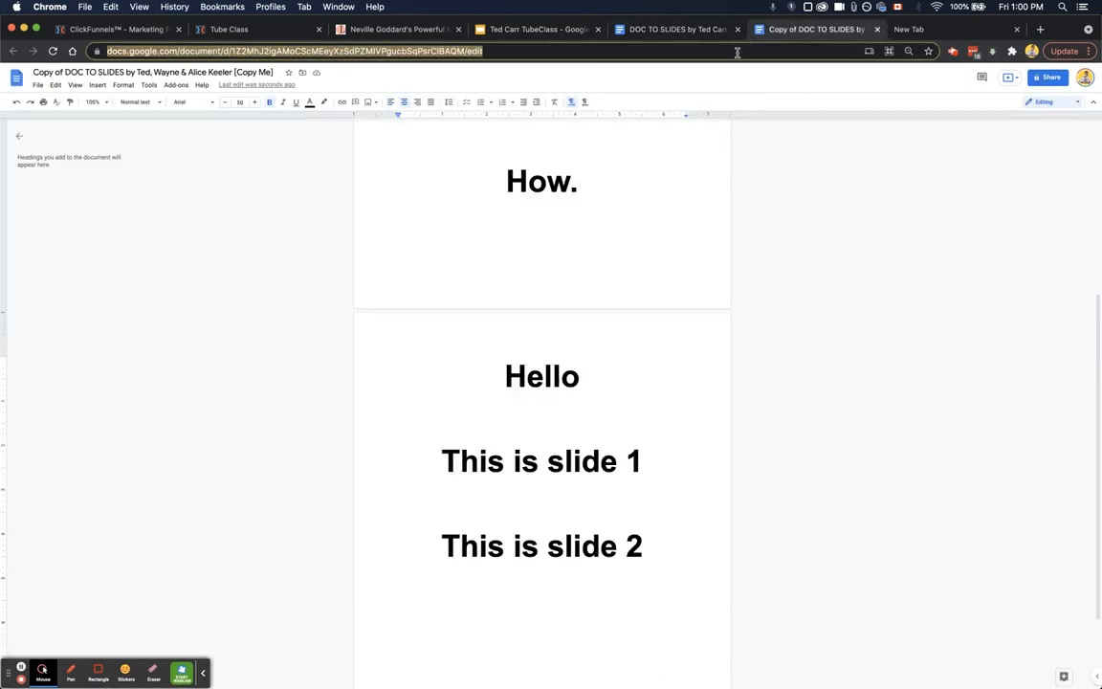
Load the original DOC TO SLIDES template from bit.ly/docstoslides in the address bar.
{"action": "type", "text": "bit.ly"}
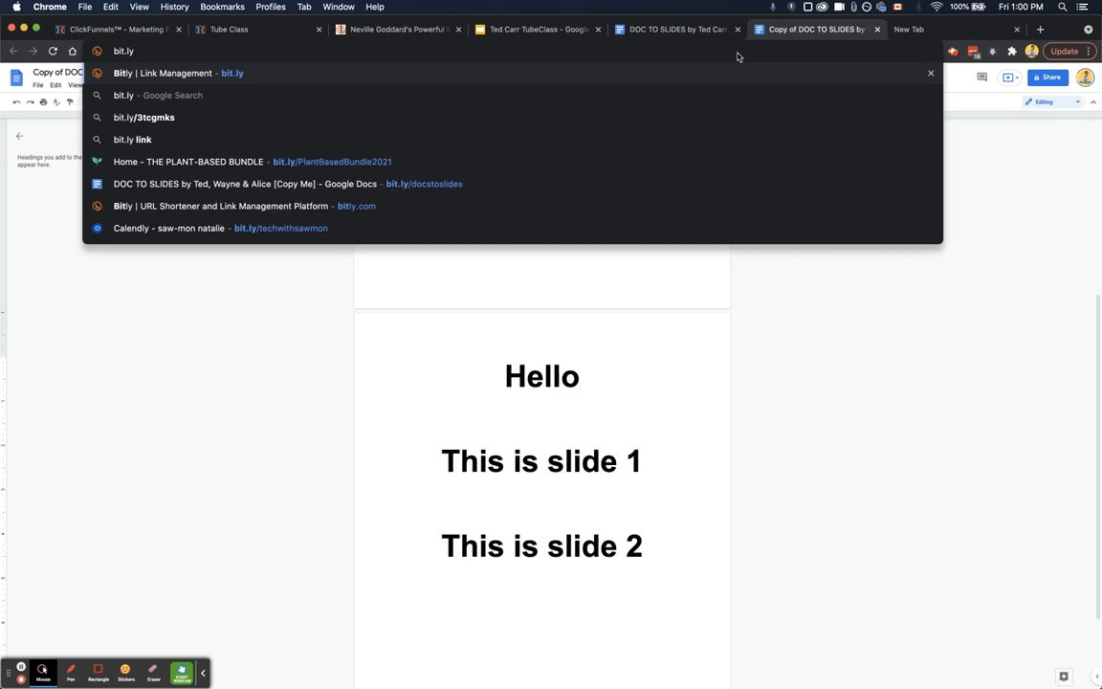
{"action": "type", "text": "/"}
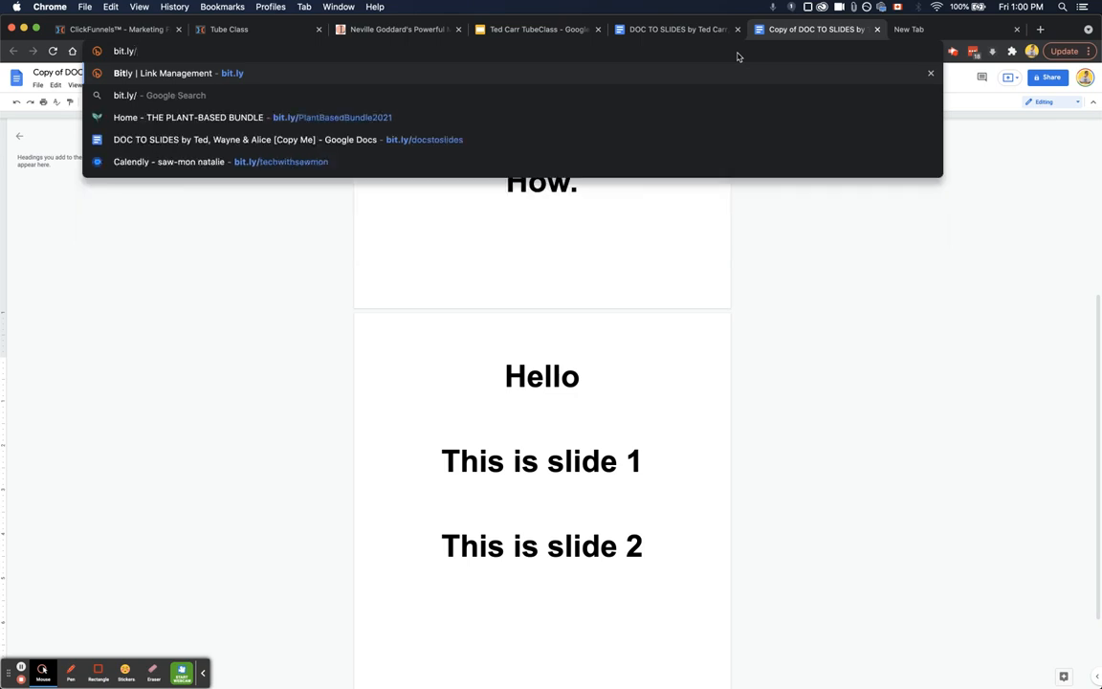
{"action": "type", "text": "docstoslides"}
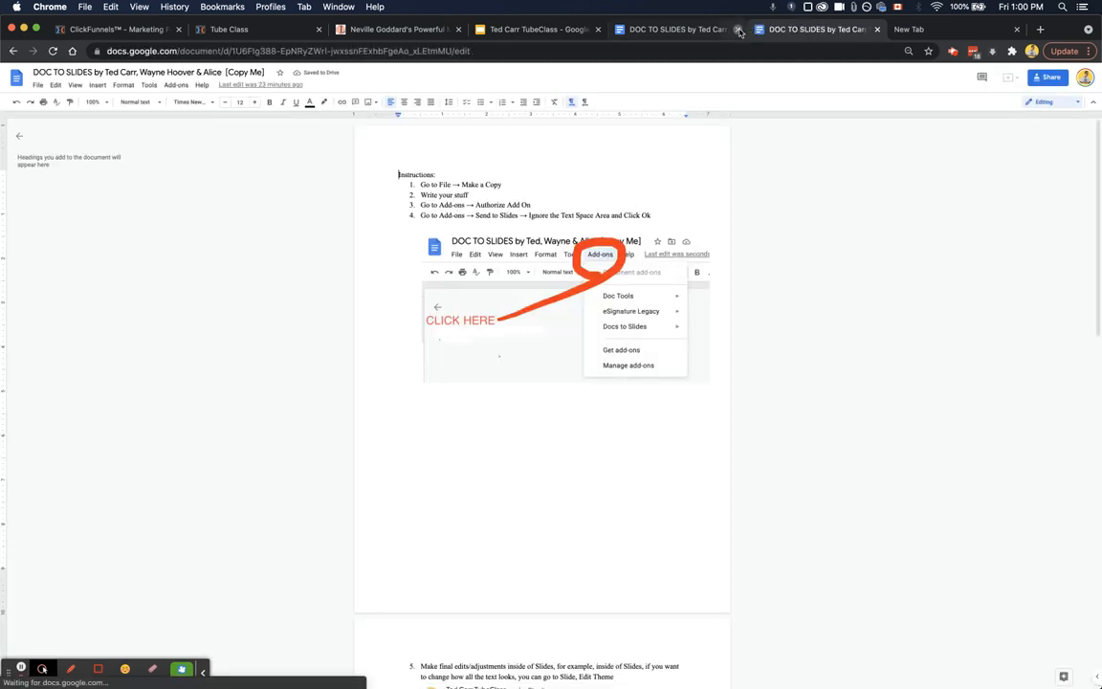
{"action": "left_click", "coordinate": [710, 29]}
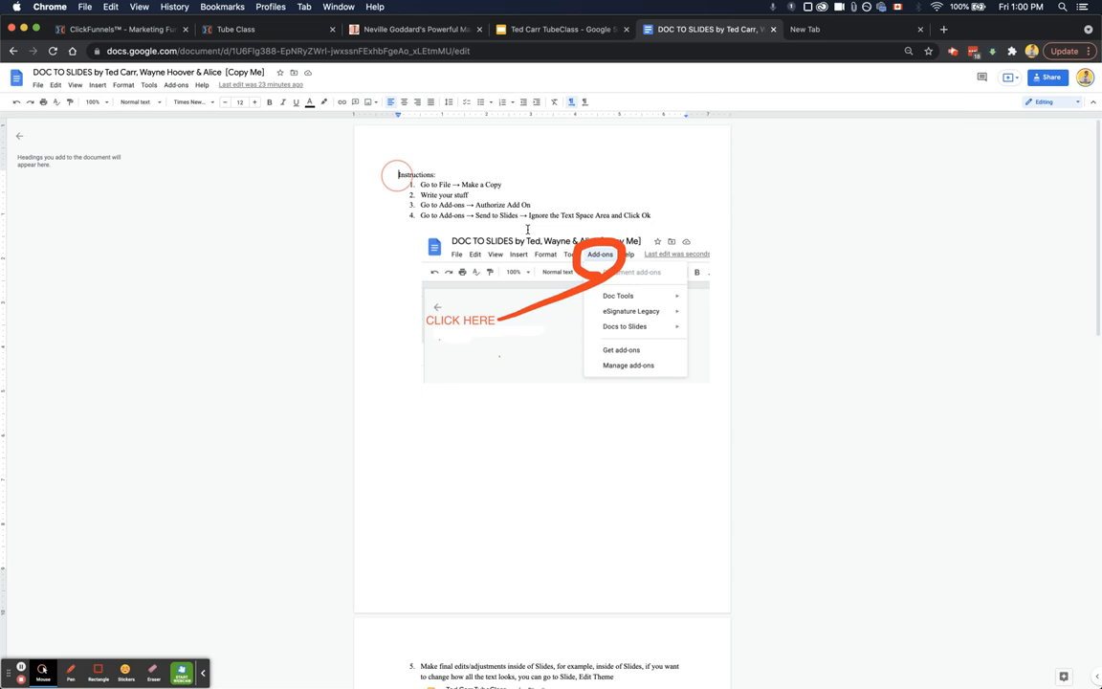
{"action": "scroll", "scroll_direction": "down", "scroll_amount": 3}
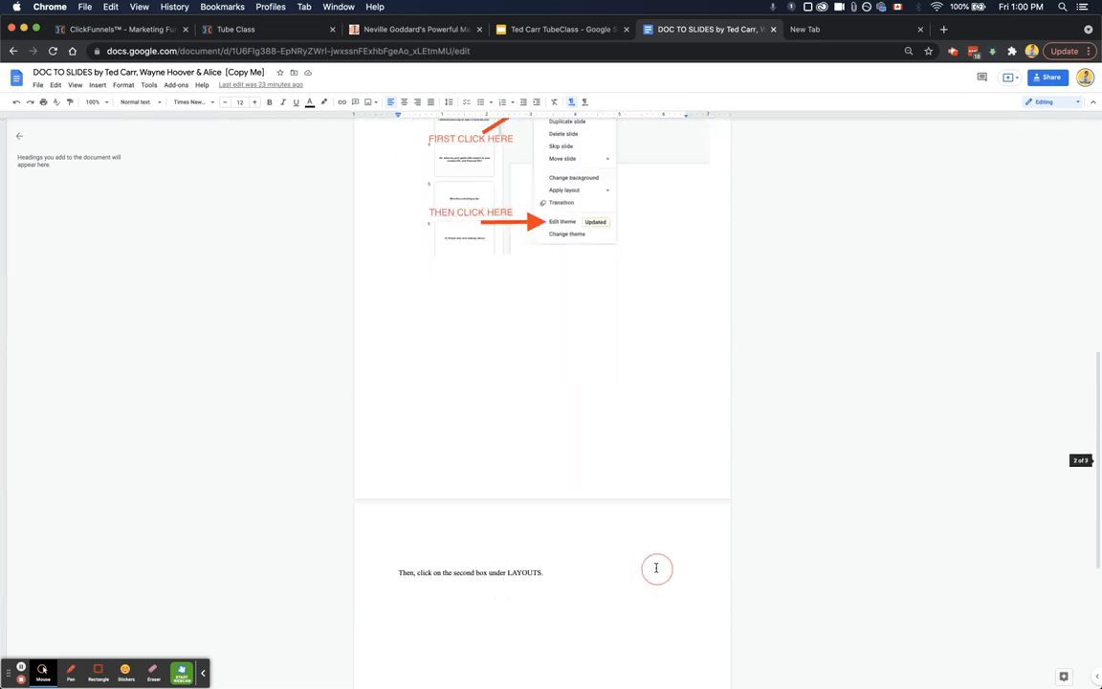
{"action": "scroll", "scroll_direction": "down", "scroll_amount": 3}
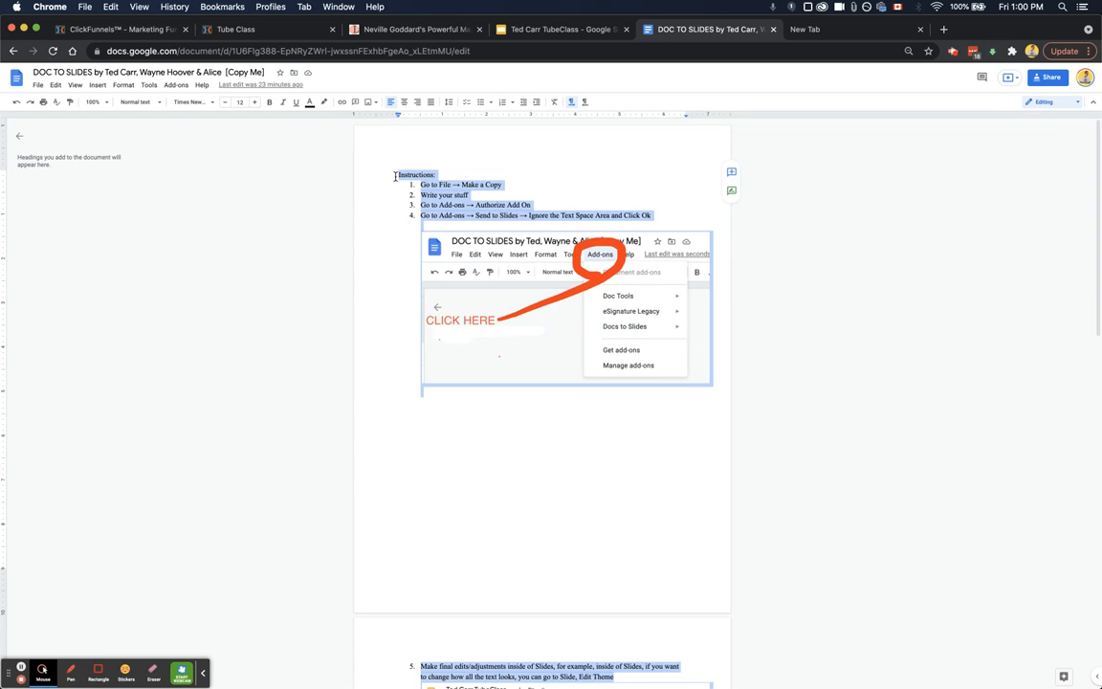
Make a copy of the DOC TO SLIDES template via File > Make a copy and edit its name.
{"action": "left_click", "coordinate": [39, 84]}
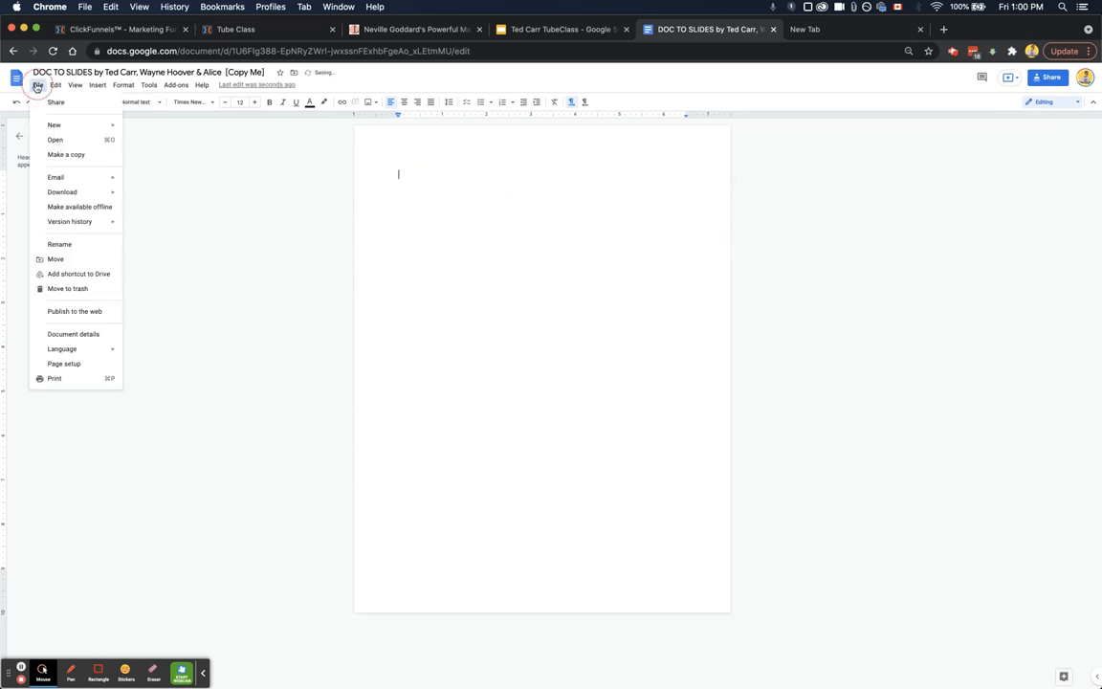
{"action": "left_click", "coordinate": [65, 154]}
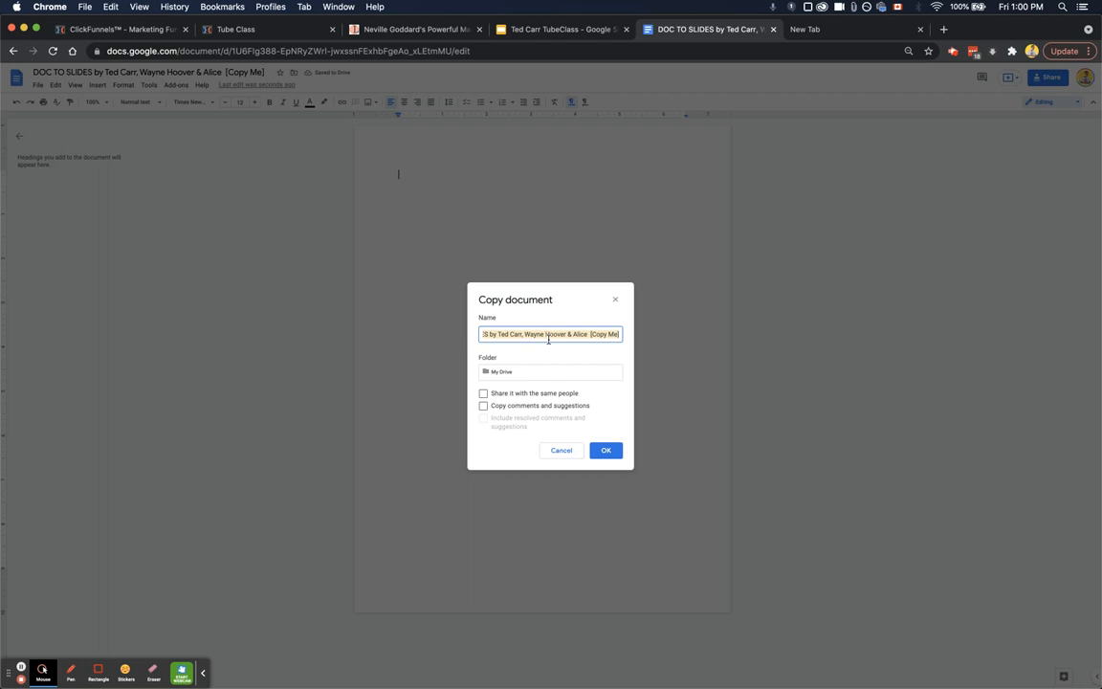
{"action": "left_click", "coordinate": [604, 450]}
{"action": "type", "text": "Hello"}
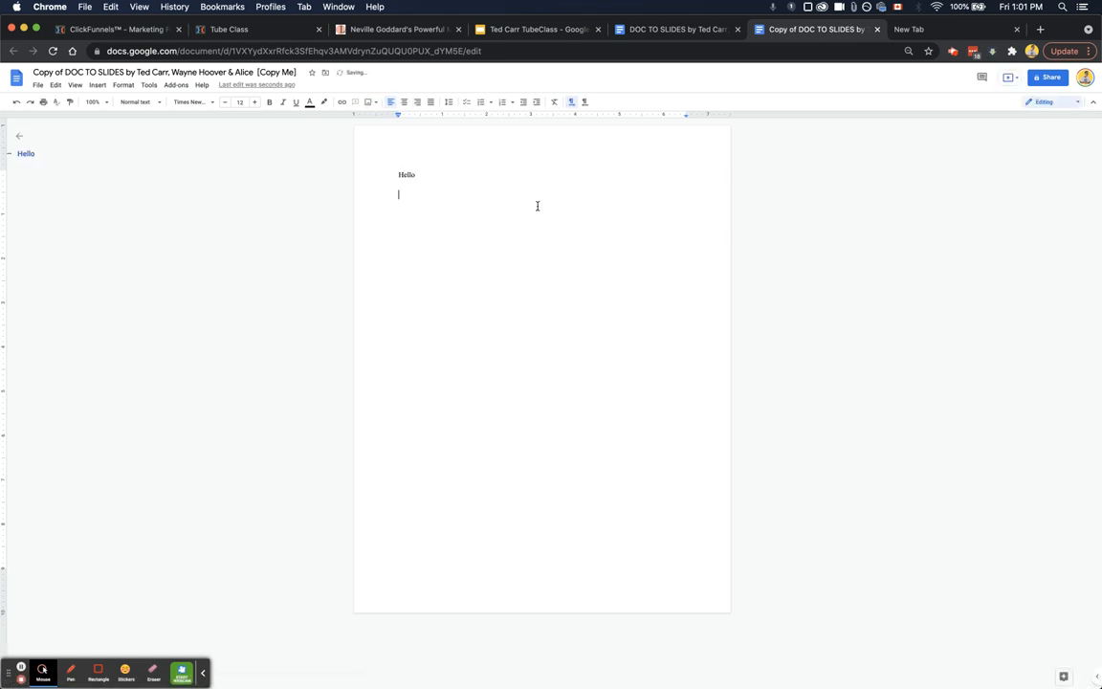
Write 'This is my webinar' and 'This is slide 3 of the document!' below Hello.
{"action": "type", "text": "This is my webinar"}
{"action": "type", "text": "This is page"}
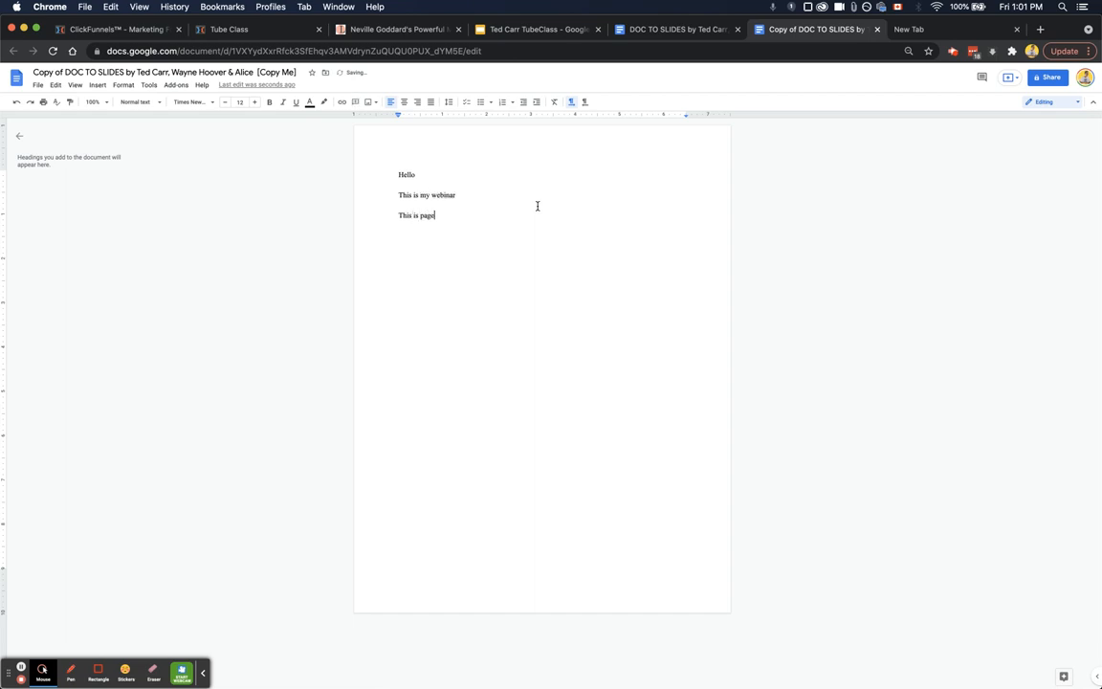
{"action": "type", "text": "3 of the"}
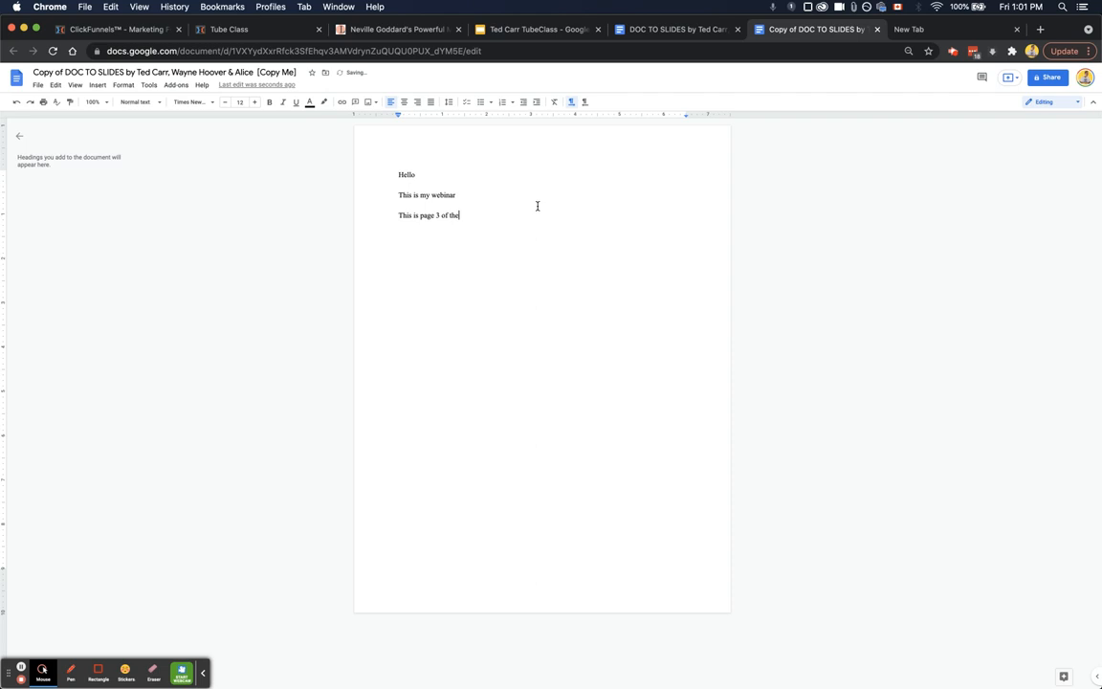
{"action": "type", "text": "document!"}
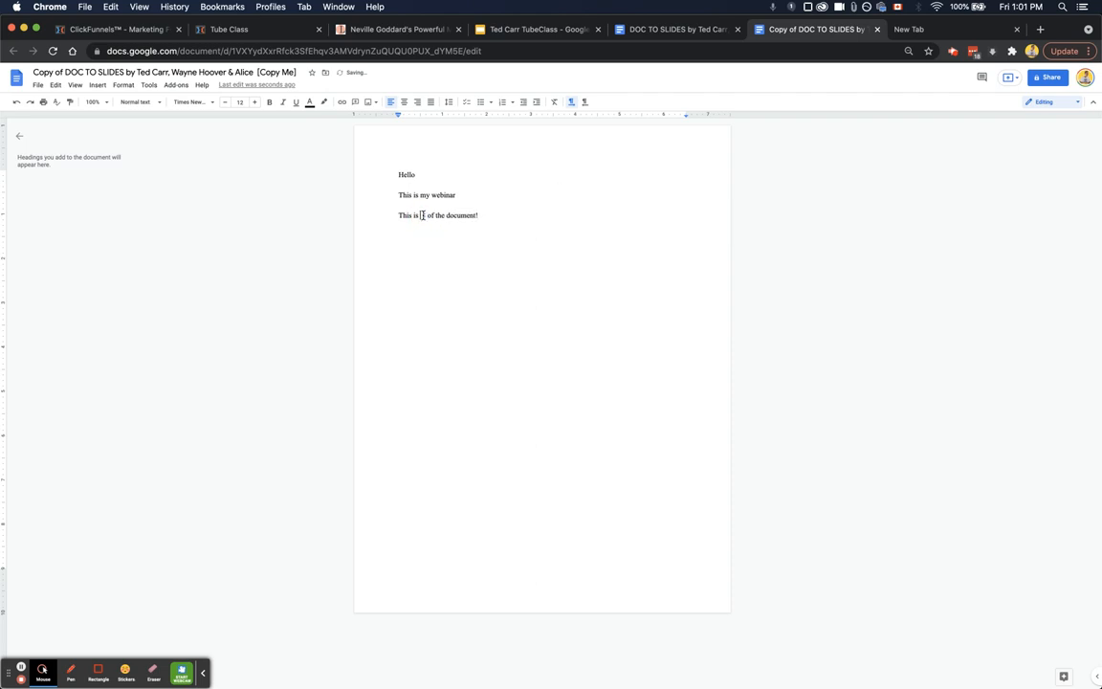
{"action": "type", "text": "slide 3"}
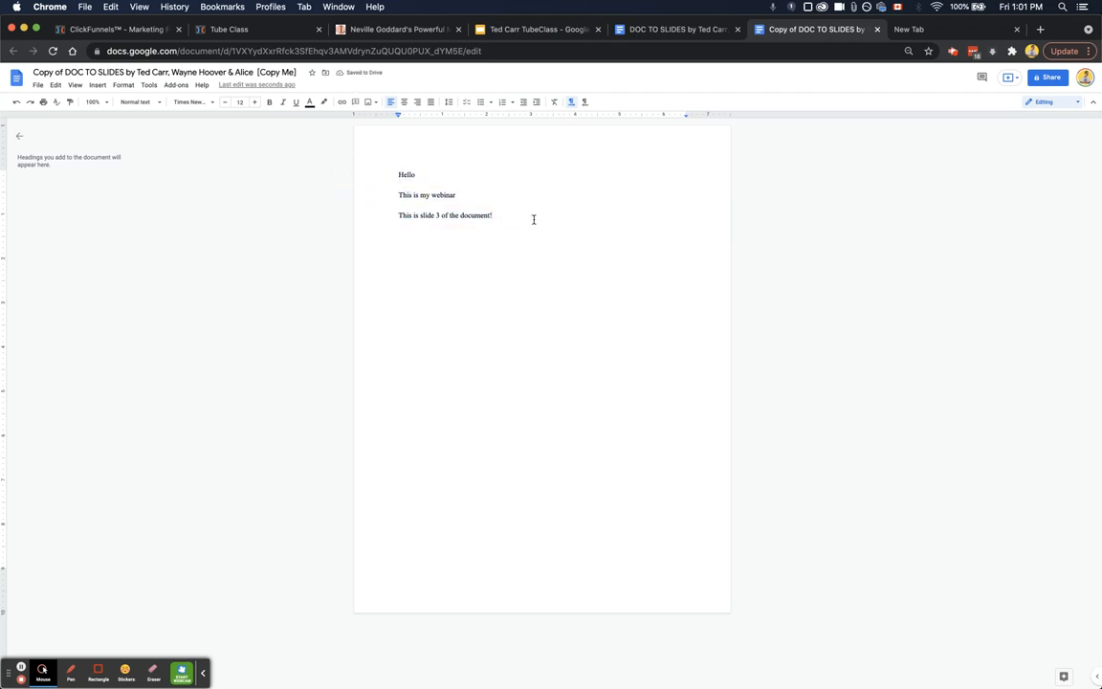
Glance at the TubeClass presentation, return to the document copy and go to the add-ons list.
{"action": "left_click", "coordinate": [535, 28]}
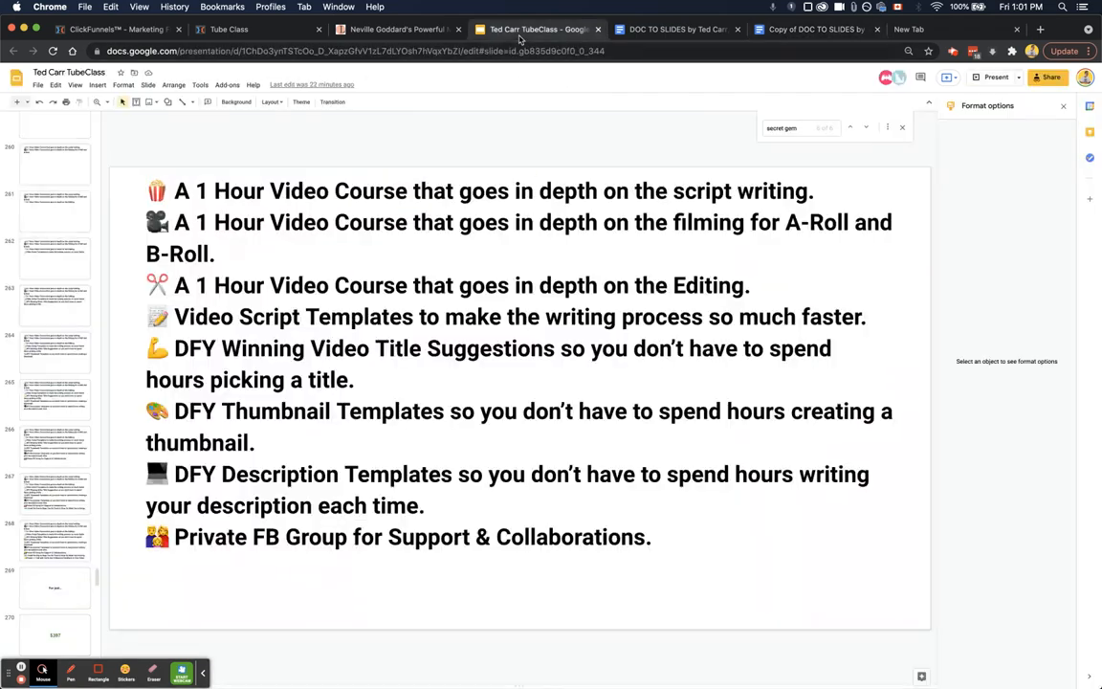
{"action": "left_click", "coordinate": [813, 28]}
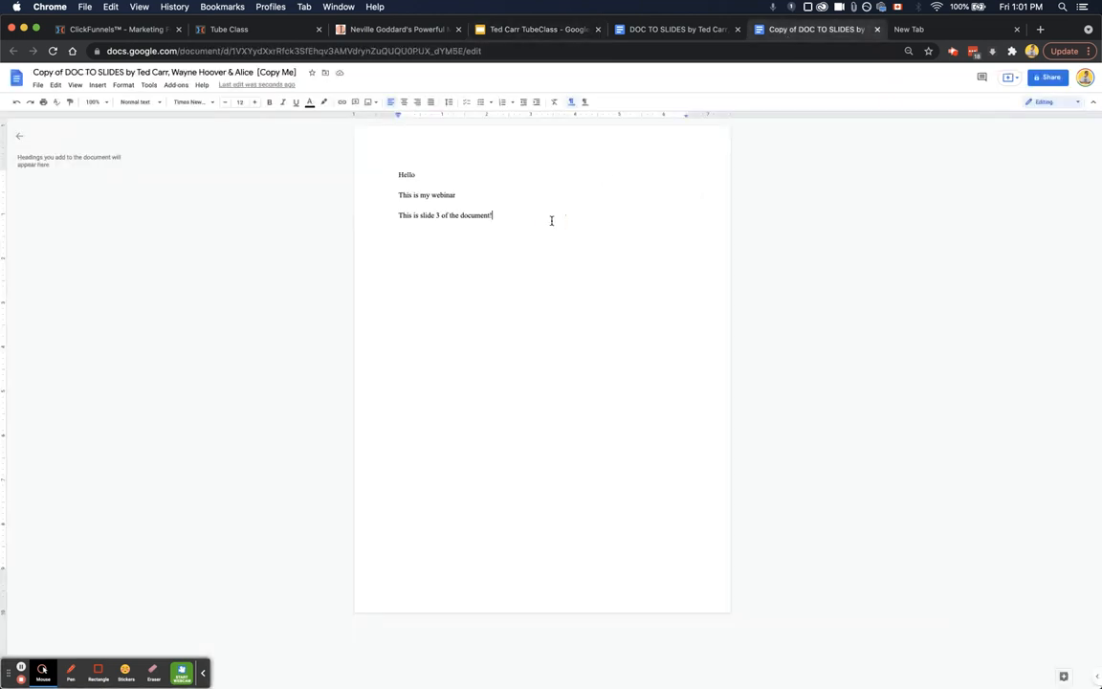
{"action": "left_click", "coordinate": [176, 84]}
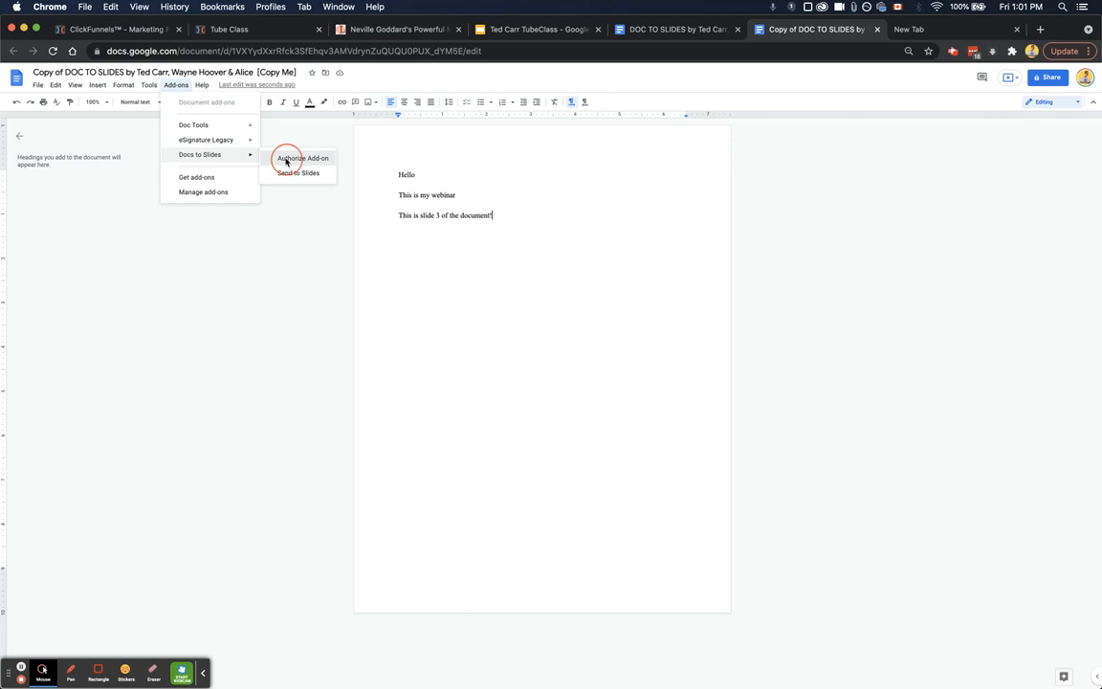
Activate the Docs to Slides add-on and continue through the Authorization Required dialog.
{"action": "left_click", "coordinate": [303, 157]}
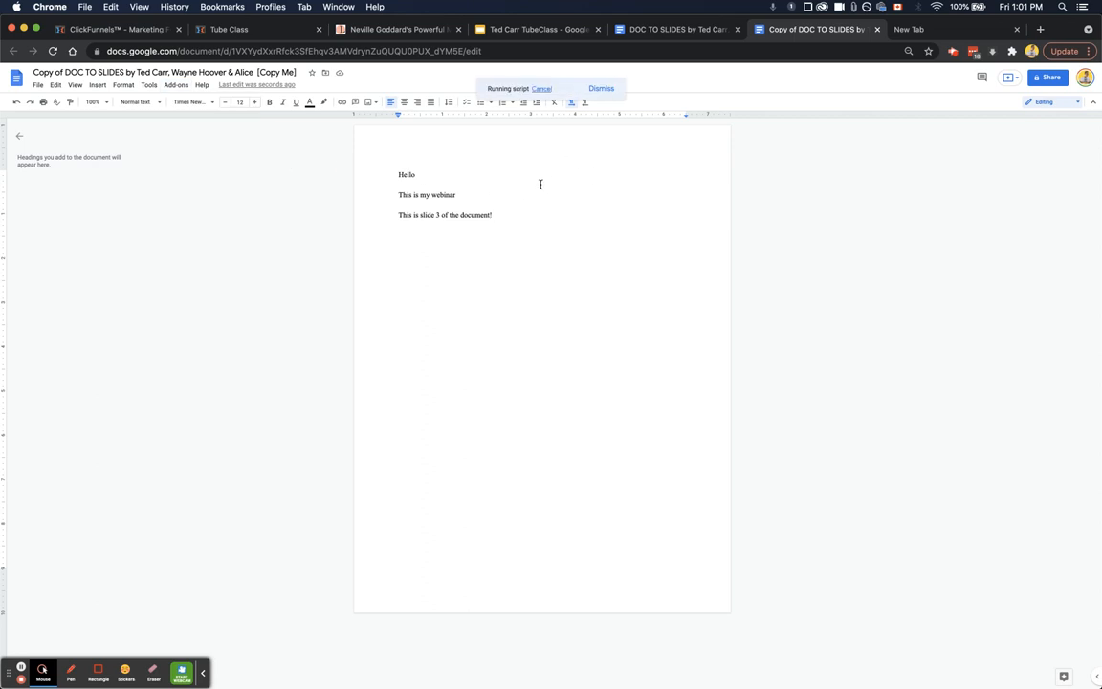
{"action": "mouse_move", "coordinate": [532, 182]}
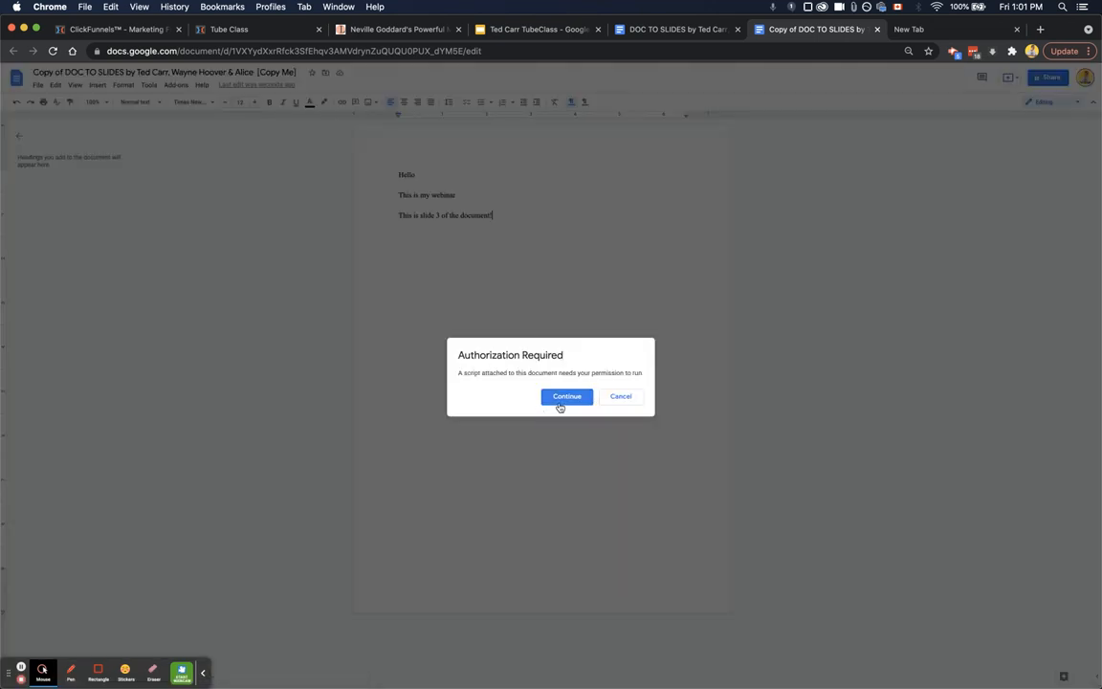
{"action": "left_click", "coordinate": [567, 396]}
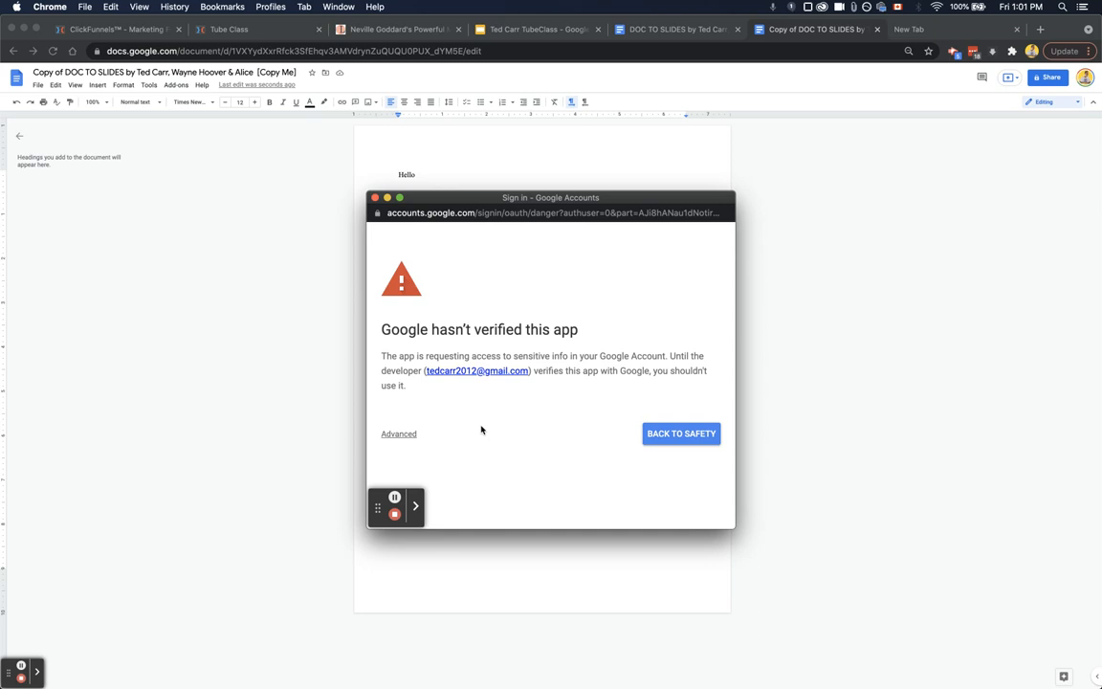
{"action": "mouse_move", "coordinate": [402, 433]}
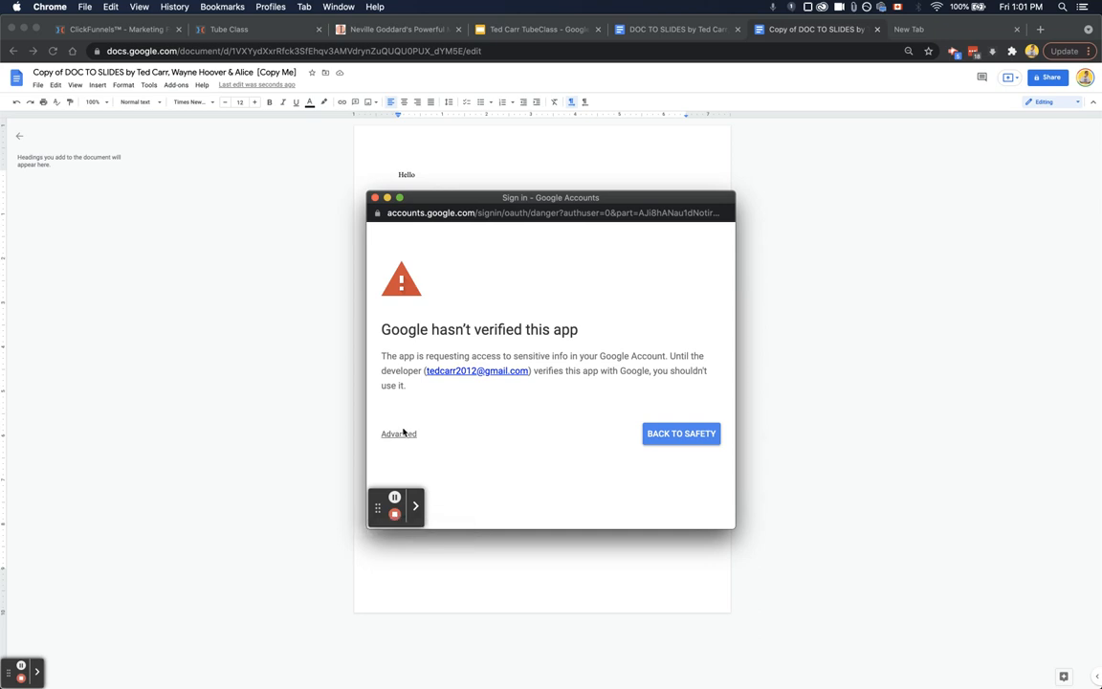
Proceed past the unverified-app warning via Advanced and allow Docs to Slides access to the account.
{"action": "left_click", "coordinate": [398, 433]}
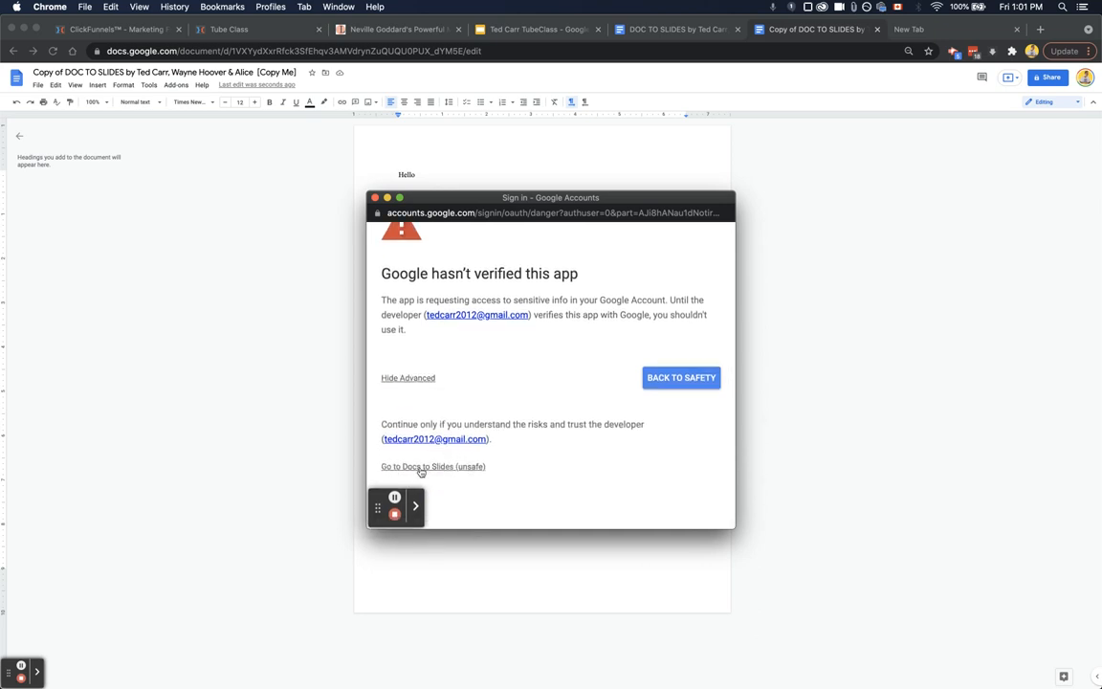
{"action": "left_click", "coordinate": [433, 467]}
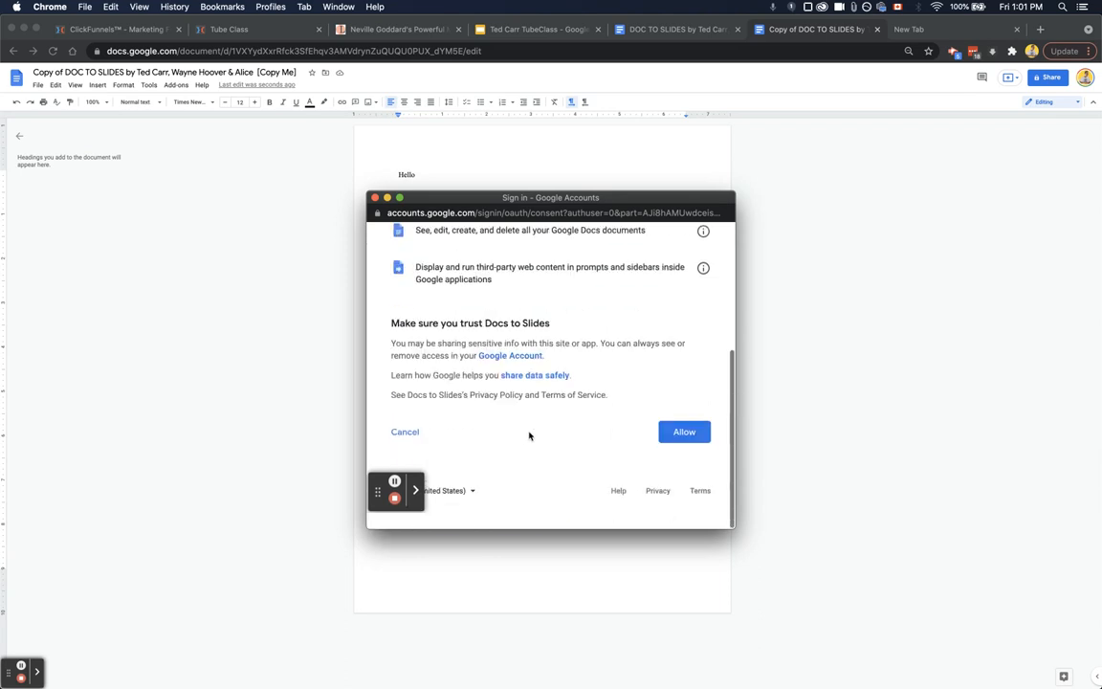
{"action": "left_click", "coordinate": [683, 433]}
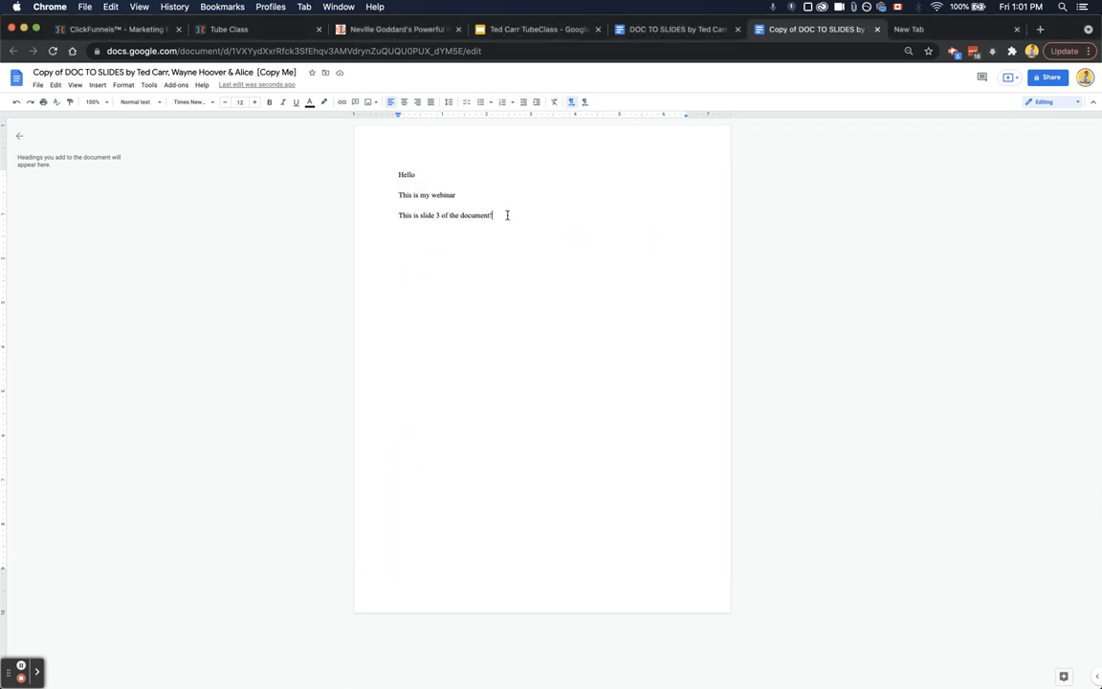
Run the Docs to Slides conversion with the link field blank so a new presentation is created.
{"action": "left_click", "coordinate": [176, 84]}
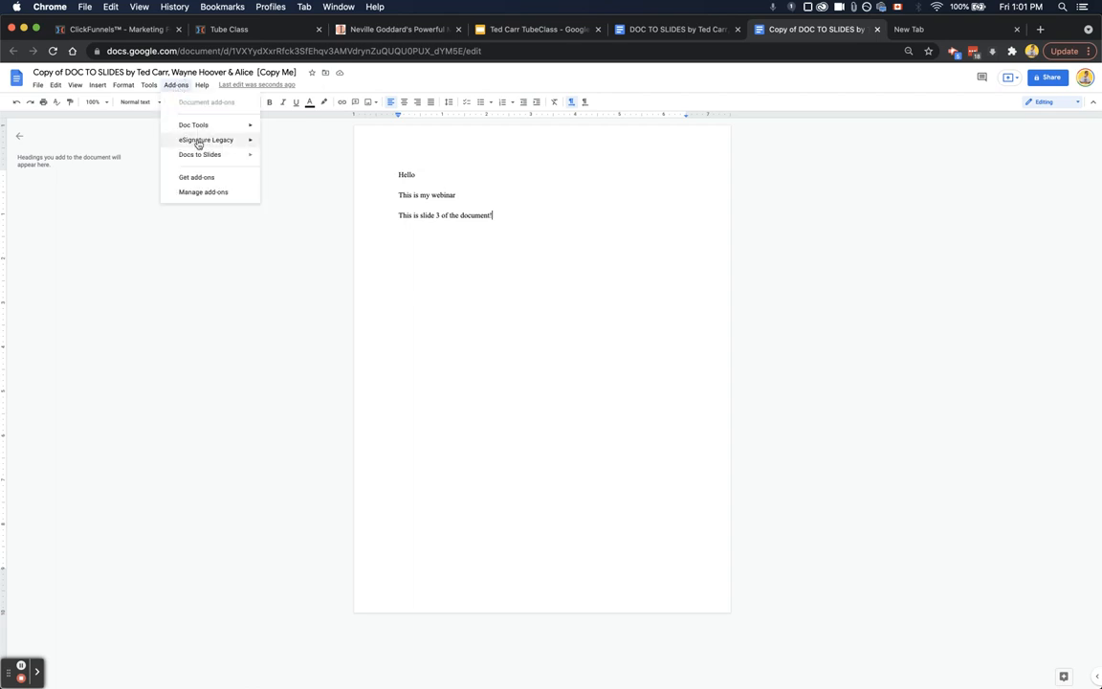
{"action": "left_click", "coordinate": [199, 153]}
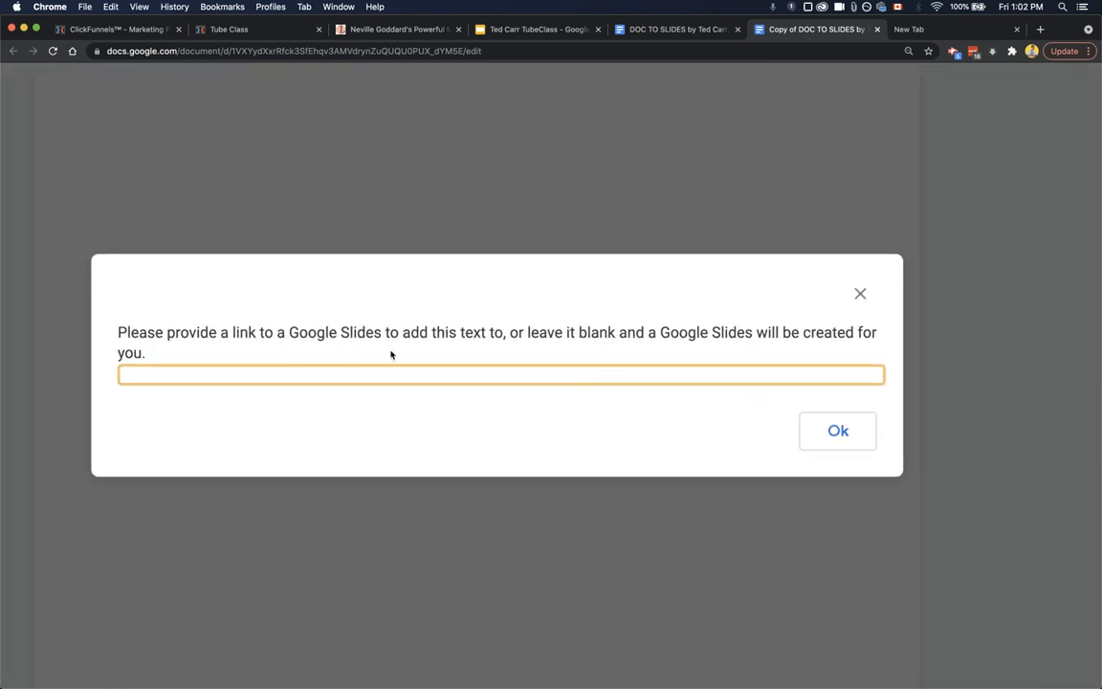
{"action": "mouse_move", "coordinate": [775, 360]}
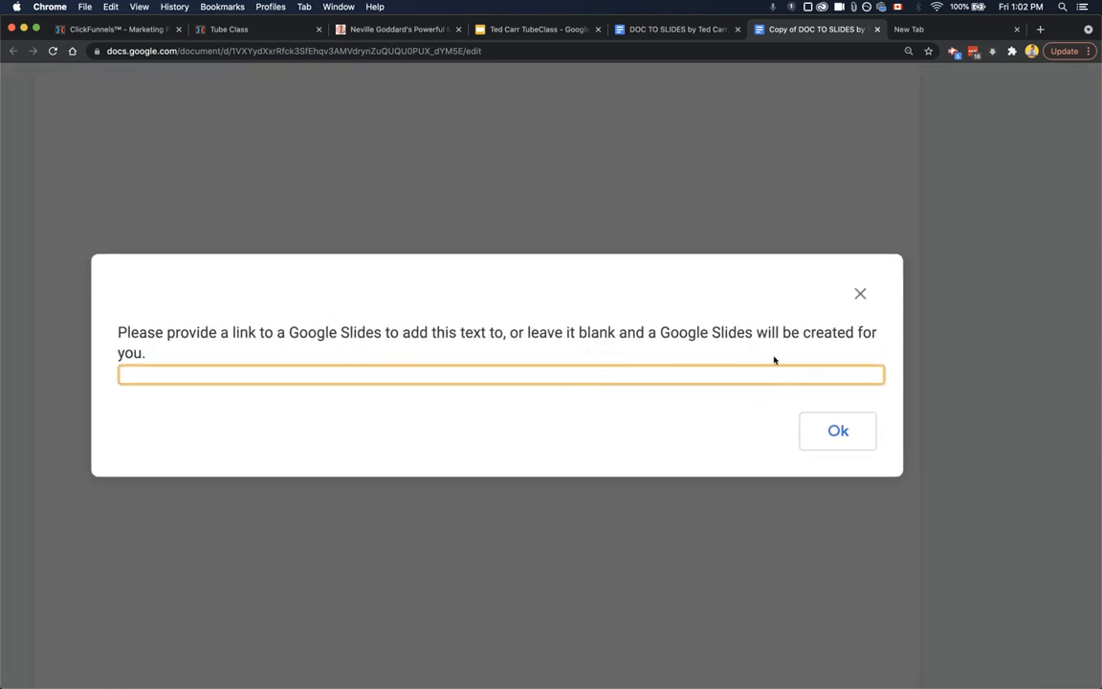
{"action": "left_click", "coordinate": [838, 431]}
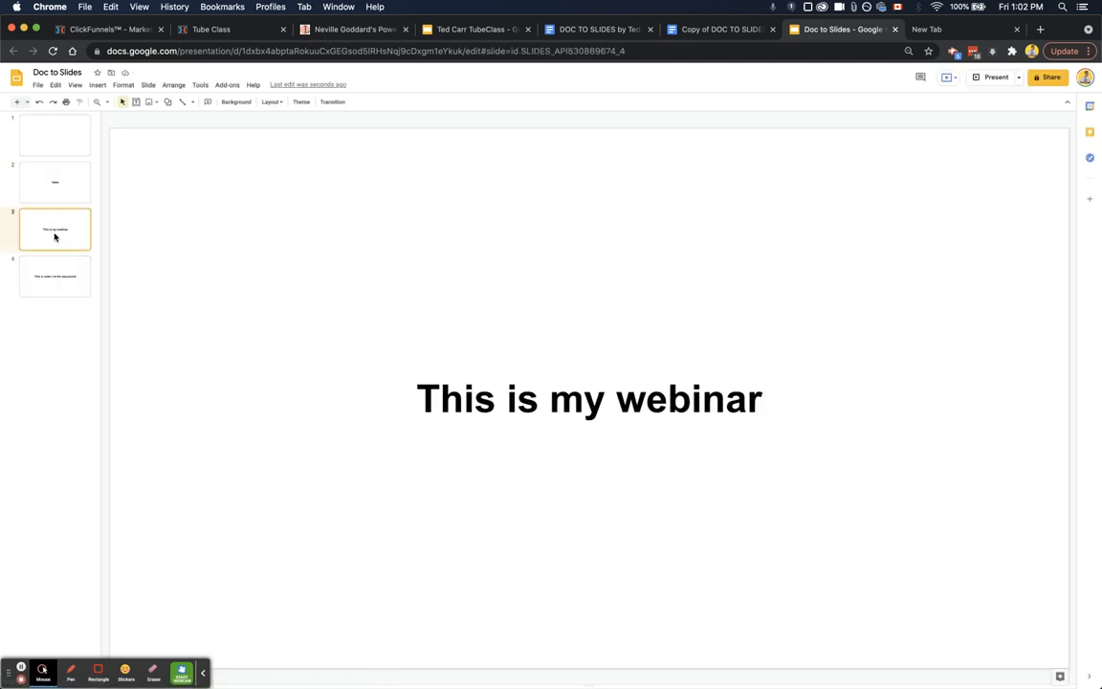
{"action": "left_click", "coordinate": [54, 275]}
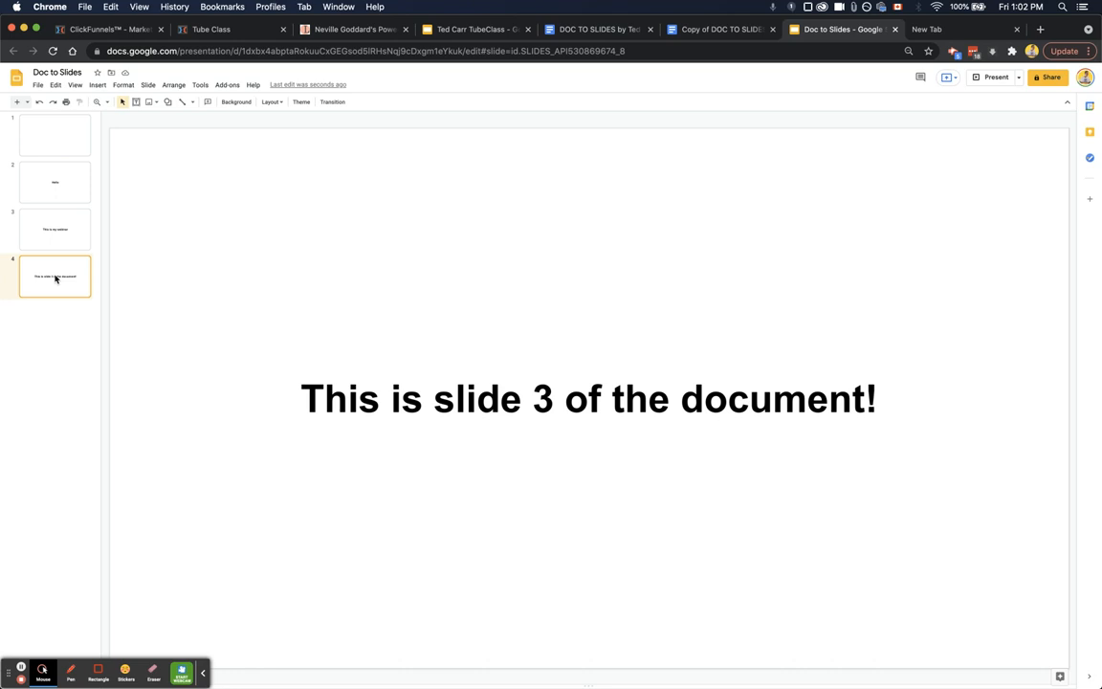
{"action": "mouse_move", "coordinate": [455, 374]}
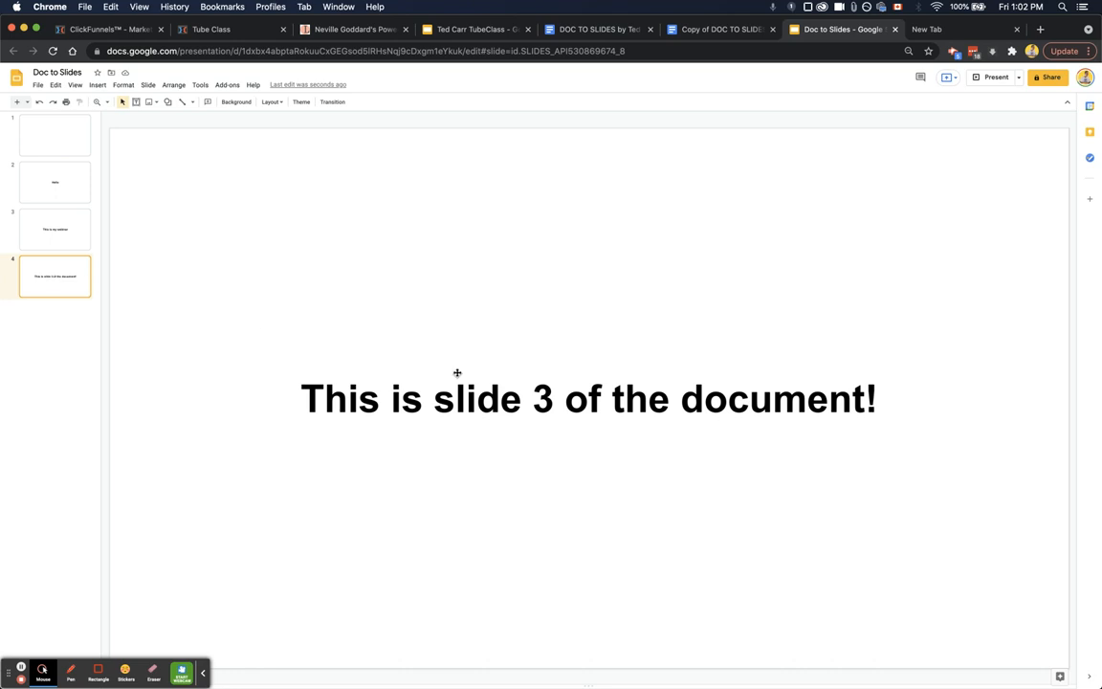
{"action": "mouse_move", "coordinate": [340, 395]}
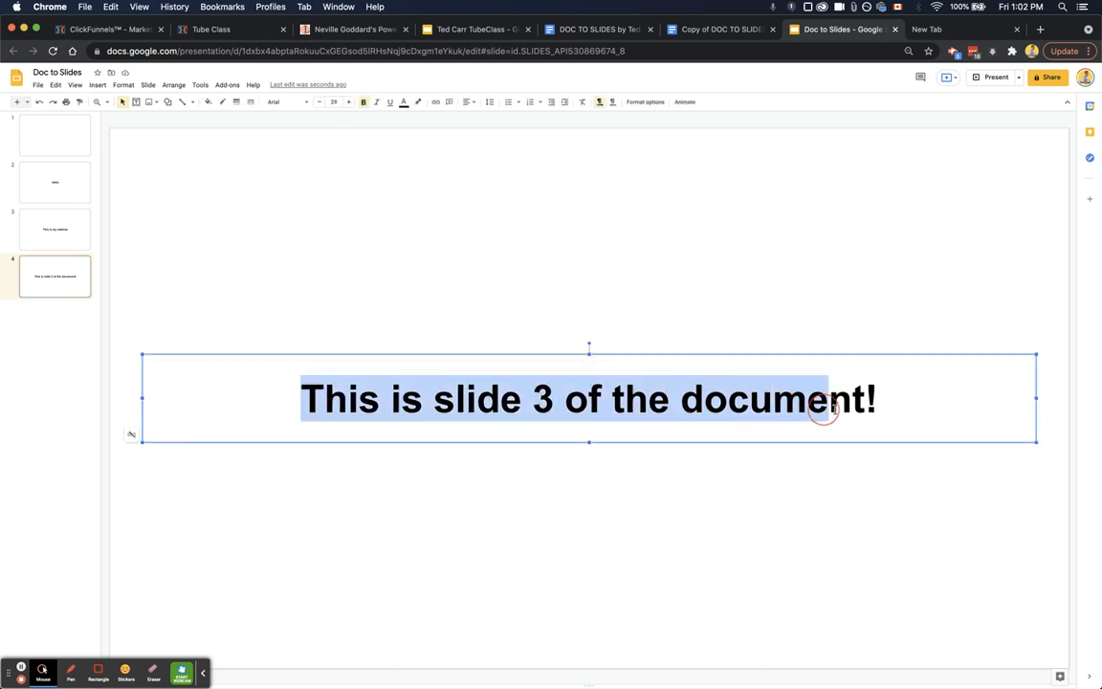
{"action": "mouse_move", "coordinate": [333, 104]}
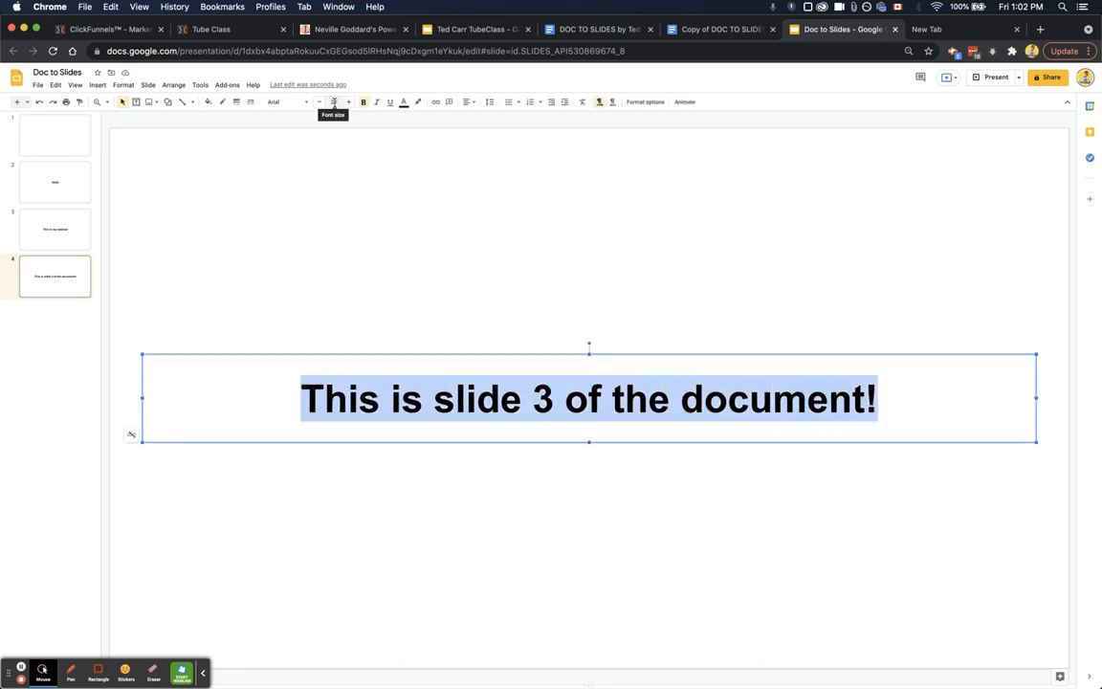
{"action": "left_click", "coordinate": [348, 400]}
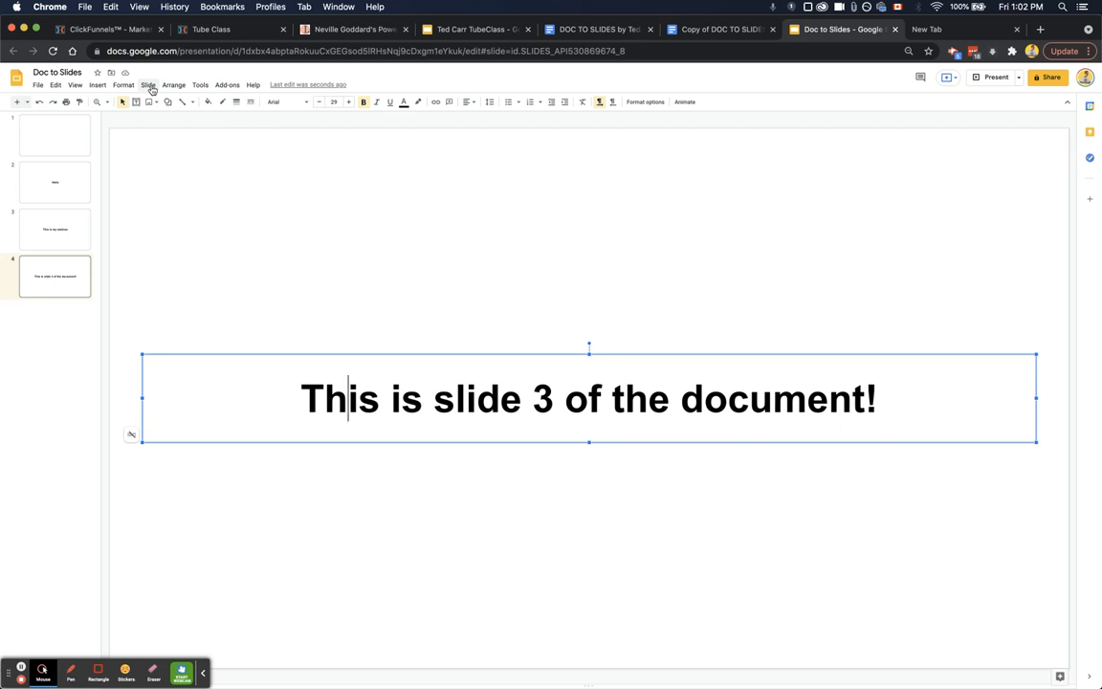
In Slide > Edit theme, make the title style bold and red.
{"action": "left_click", "coordinate": [54, 181]}
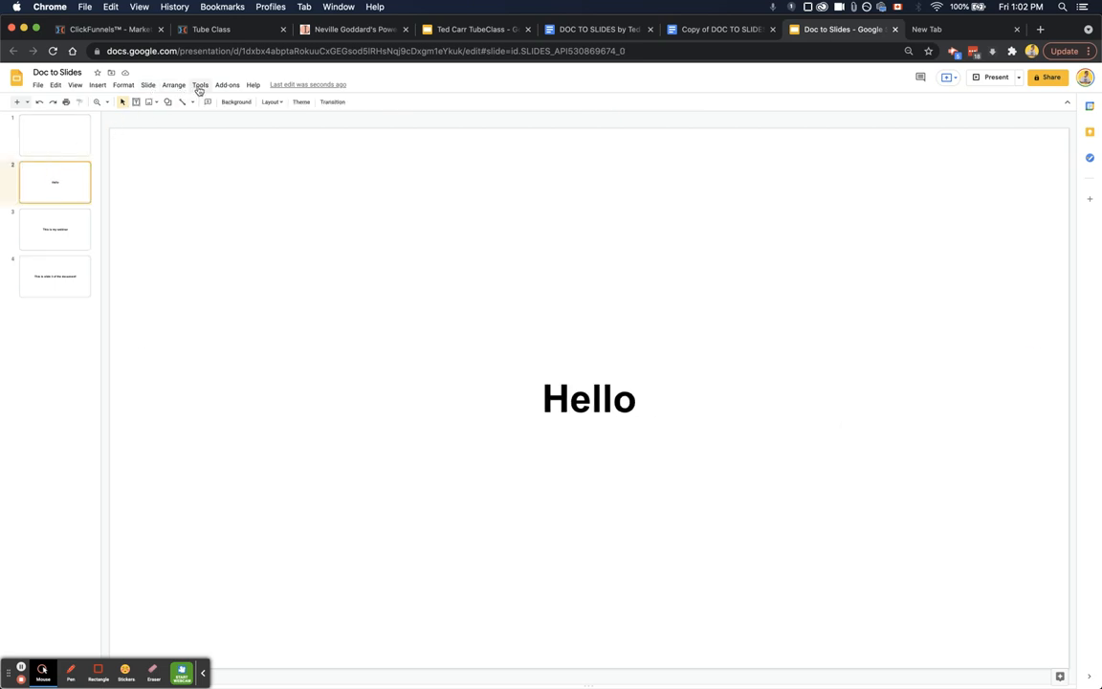
{"action": "left_click", "coordinate": [149, 84]}
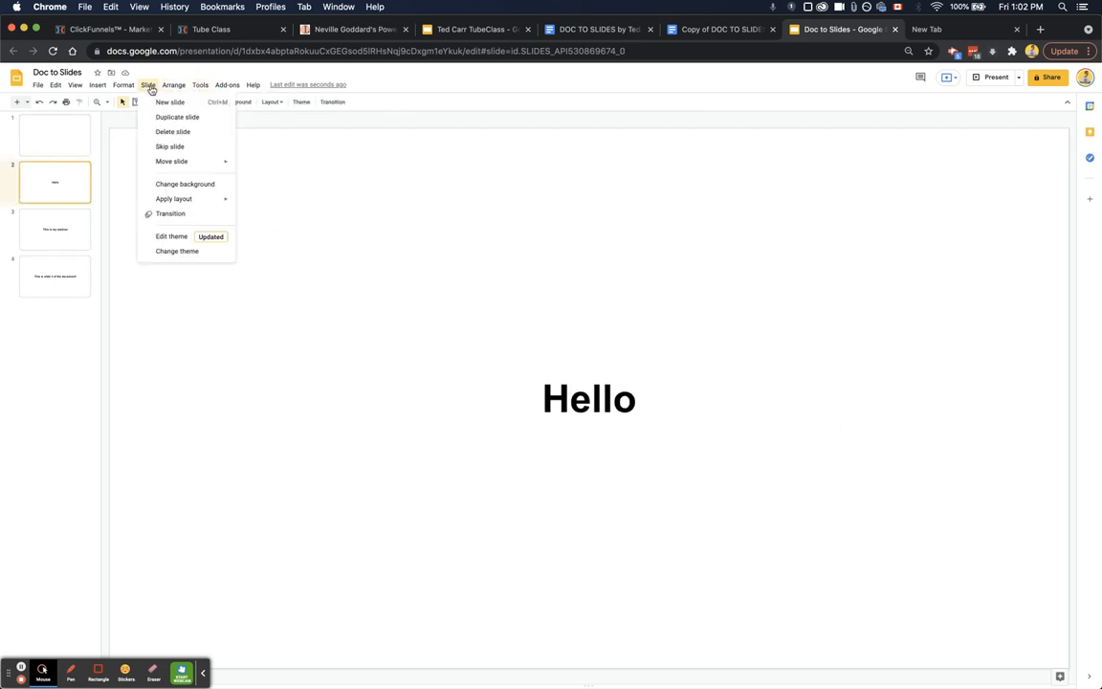
{"action": "left_click", "coordinate": [172, 237]}
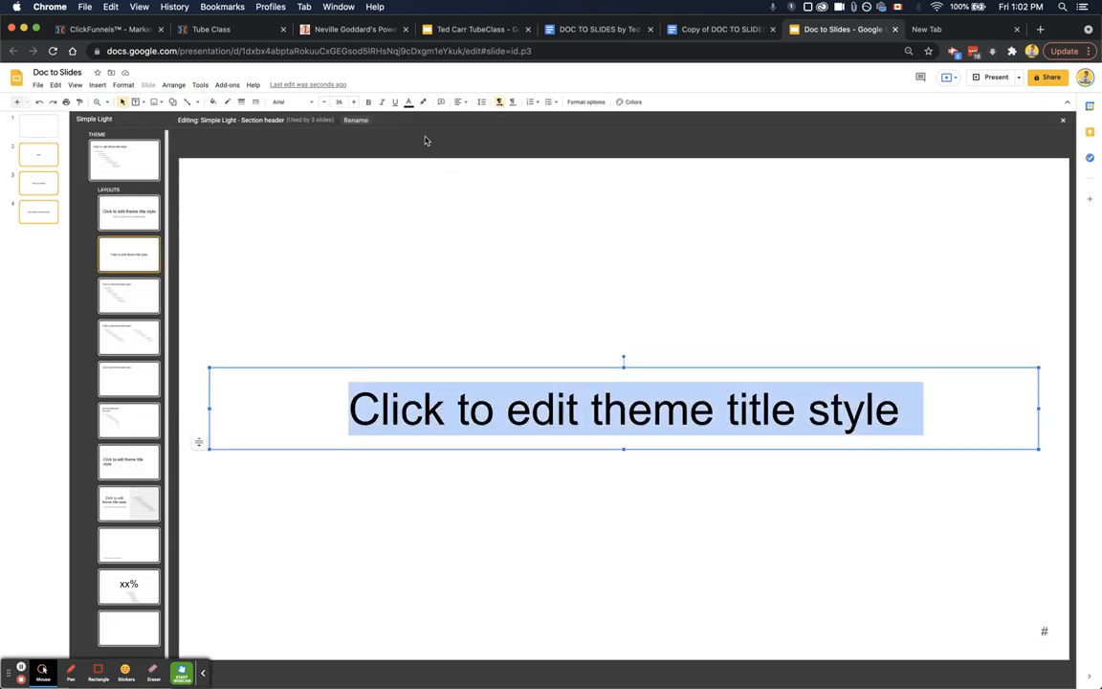
{"action": "left_click", "coordinate": [368, 102]}
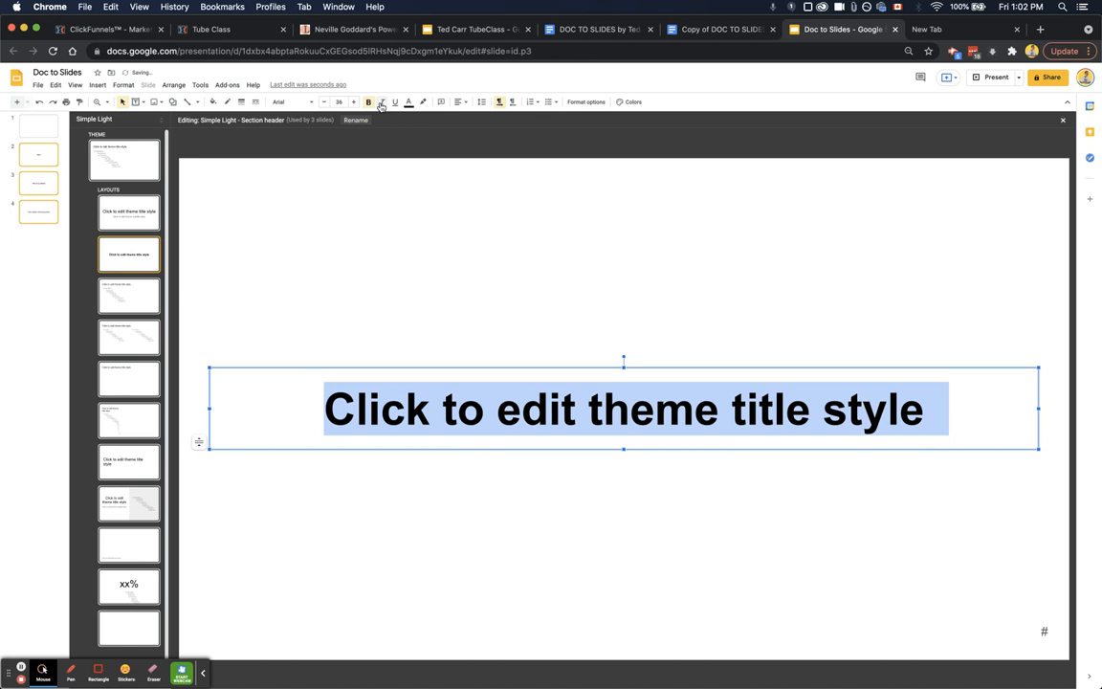
{"action": "left_click", "coordinate": [409, 101]}
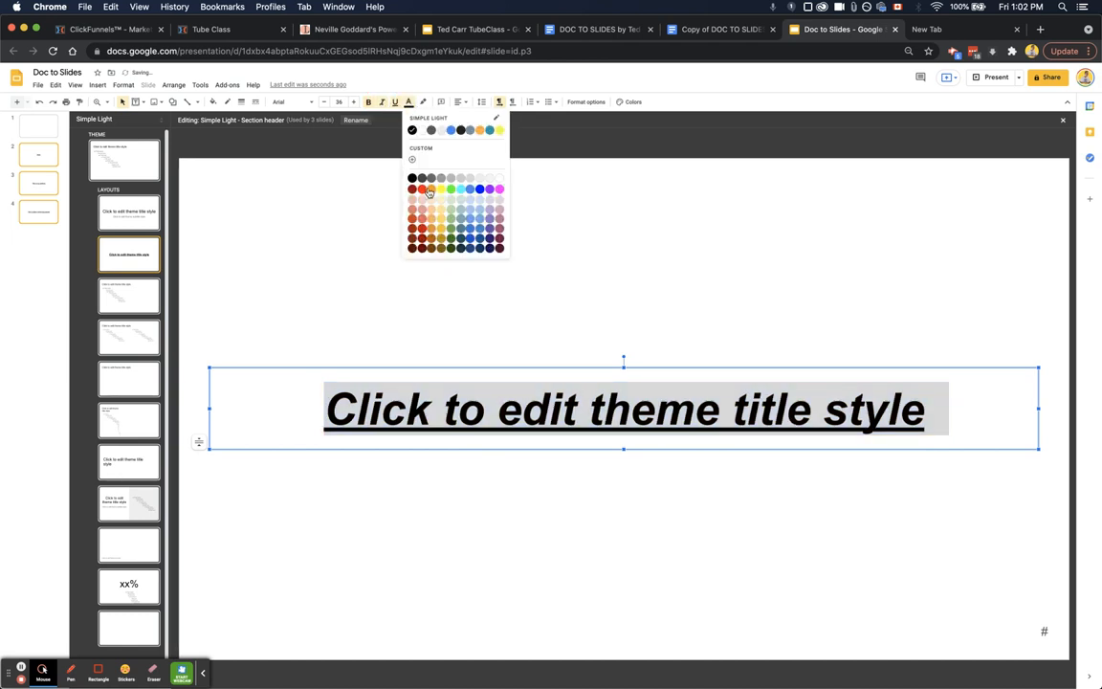
{"action": "left_click", "coordinate": [413, 189]}
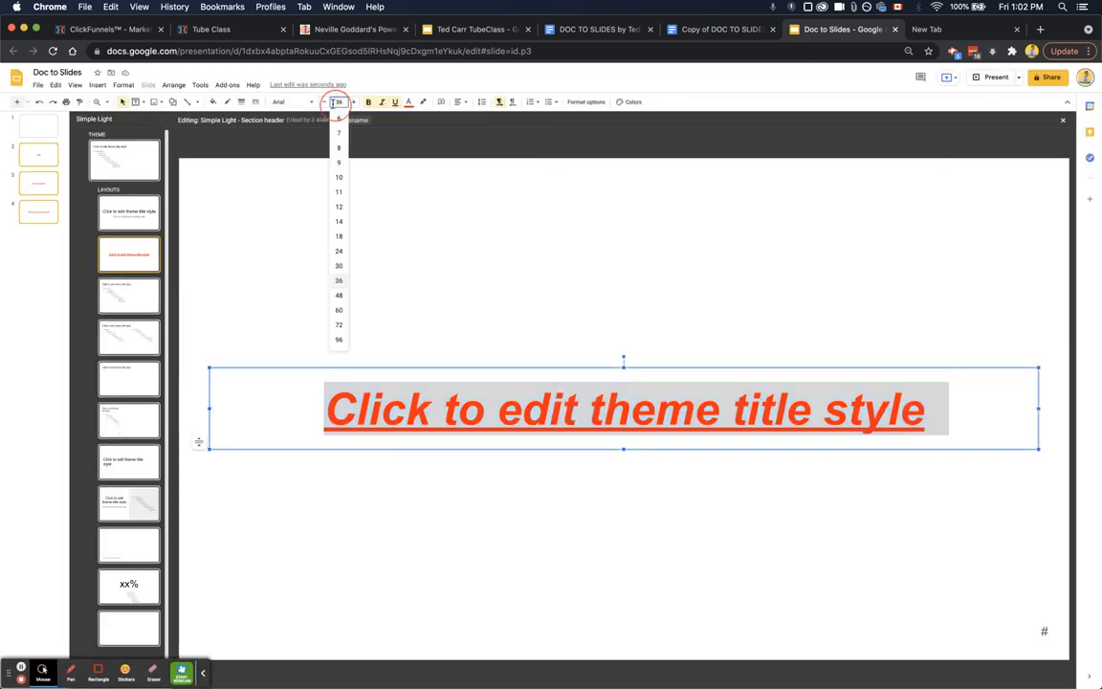
{"action": "left_click", "coordinate": [339, 295]}
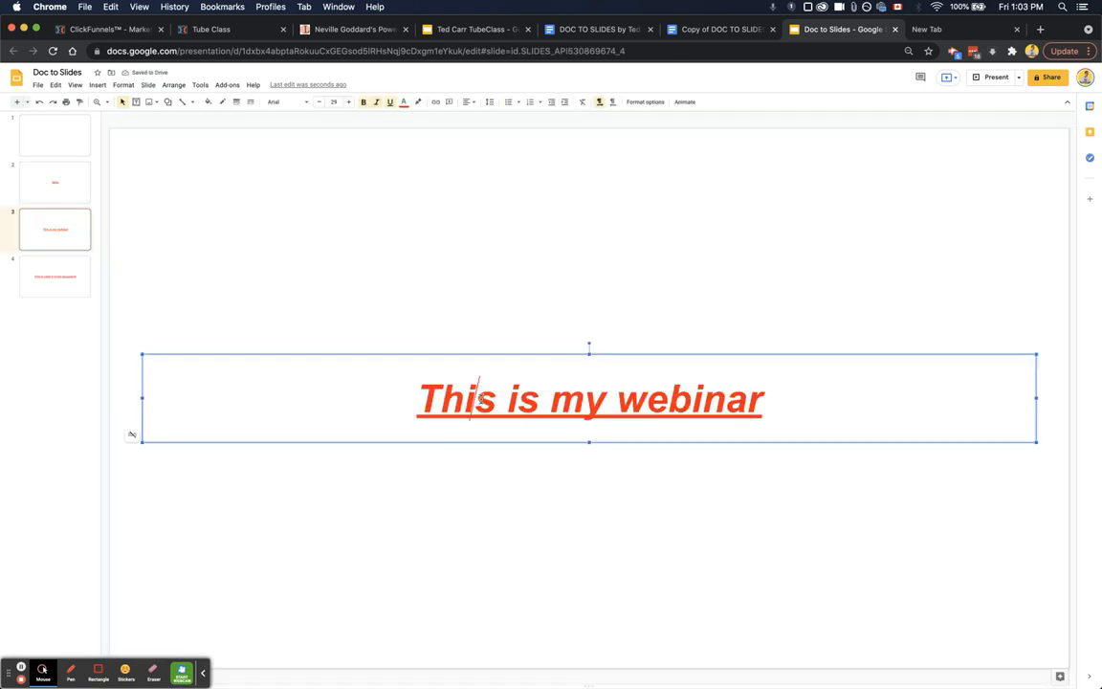
{"action": "mouse_move", "coordinate": [529, 367]}
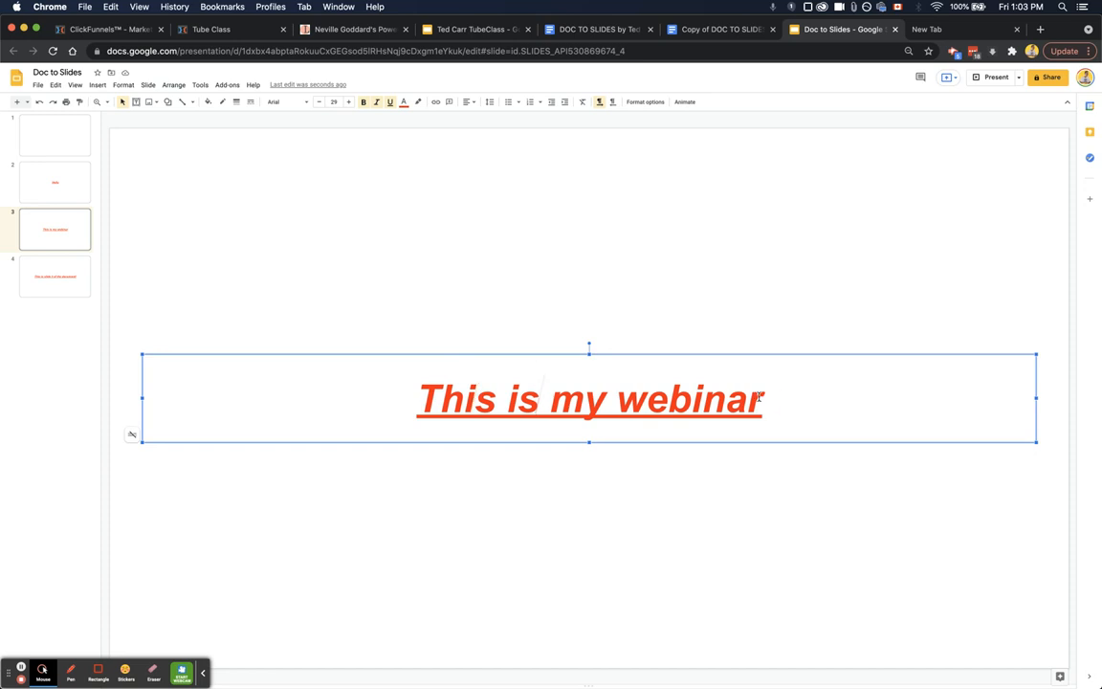
Check the restyled This is my webinar title, then switch back to the source Google Doc.
{"action": "triple_click", "coordinate": [590, 400]}
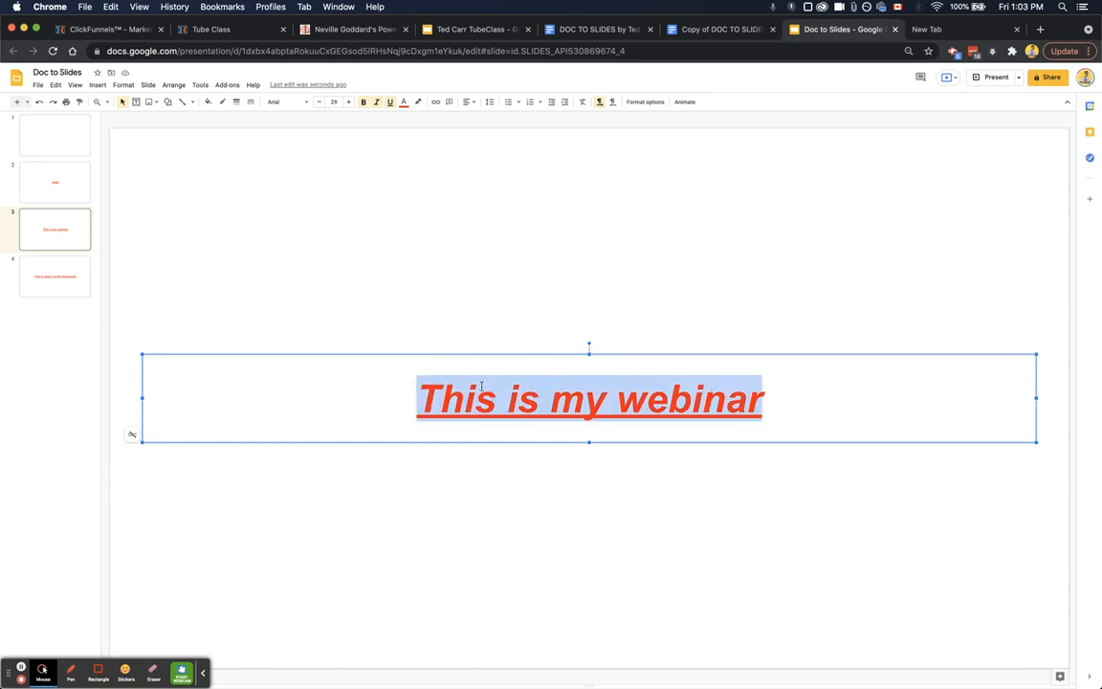
{"action": "left_click", "coordinate": [471, 400]}
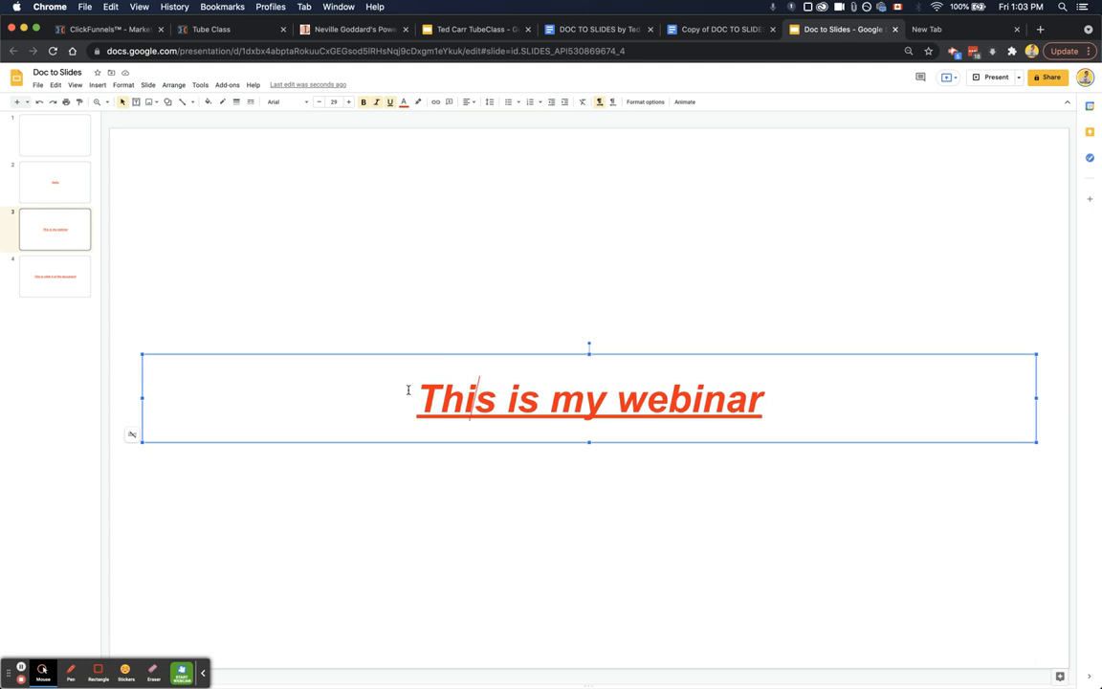
{"action": "left_click", "coordinate": [720, 29]}
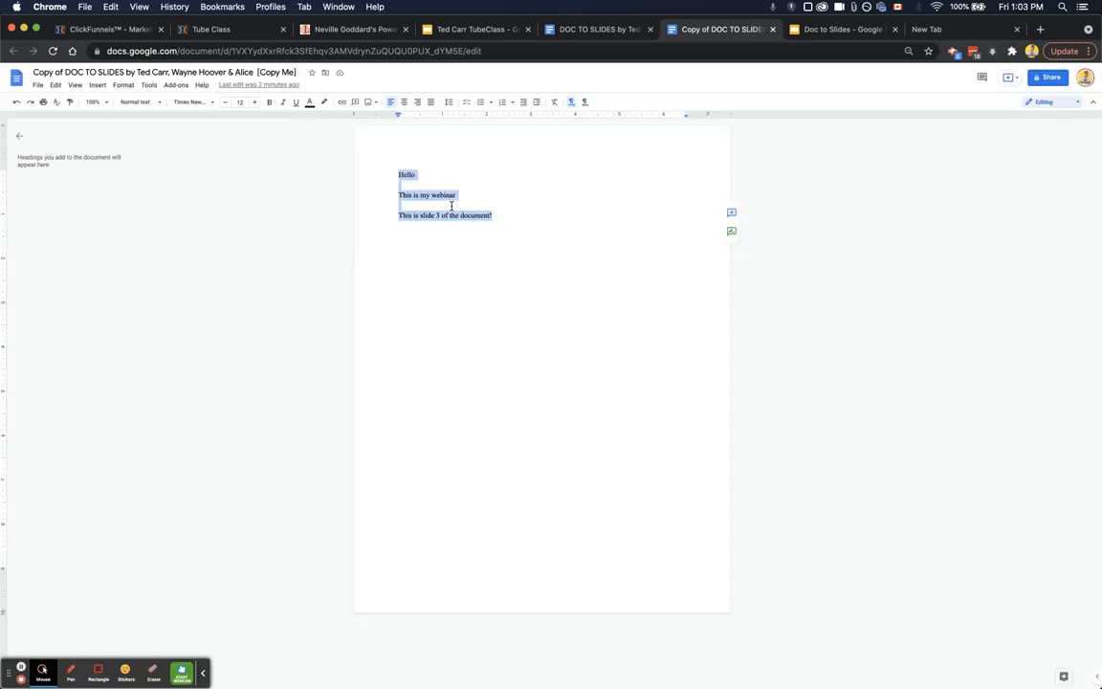
Launch the Docs to Slides add-on's Apps Script code from Tools > Script editor.
{"action": "left_click", "coordinate": [149, 84]}
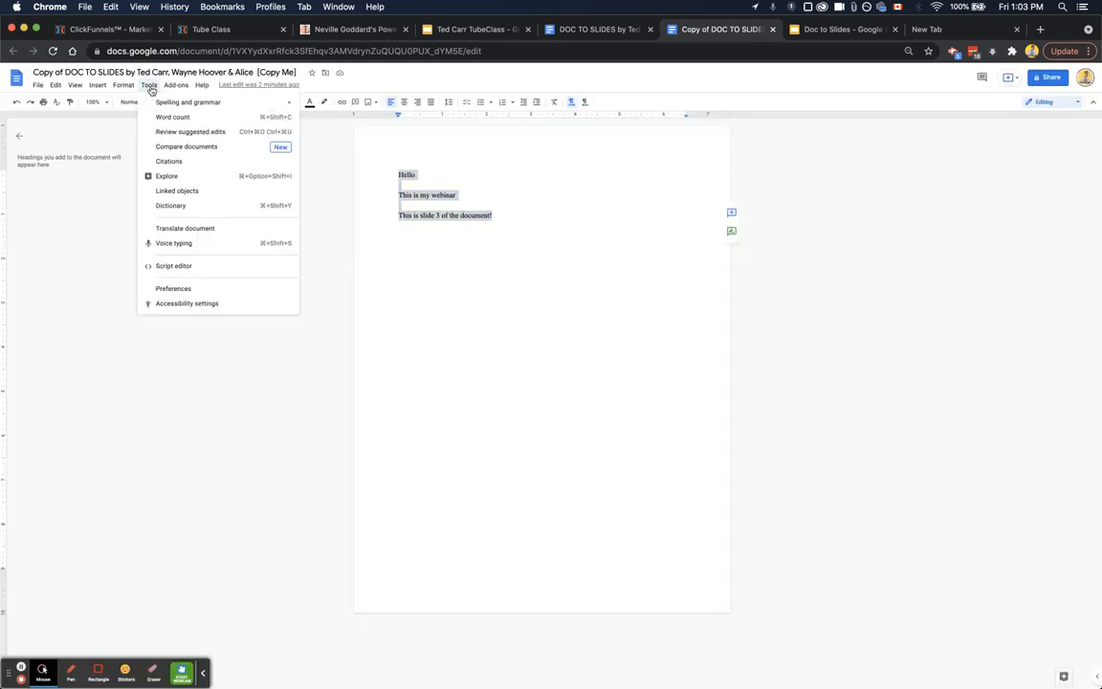
{"action": "left_click", "coordinate": [123, 84]}
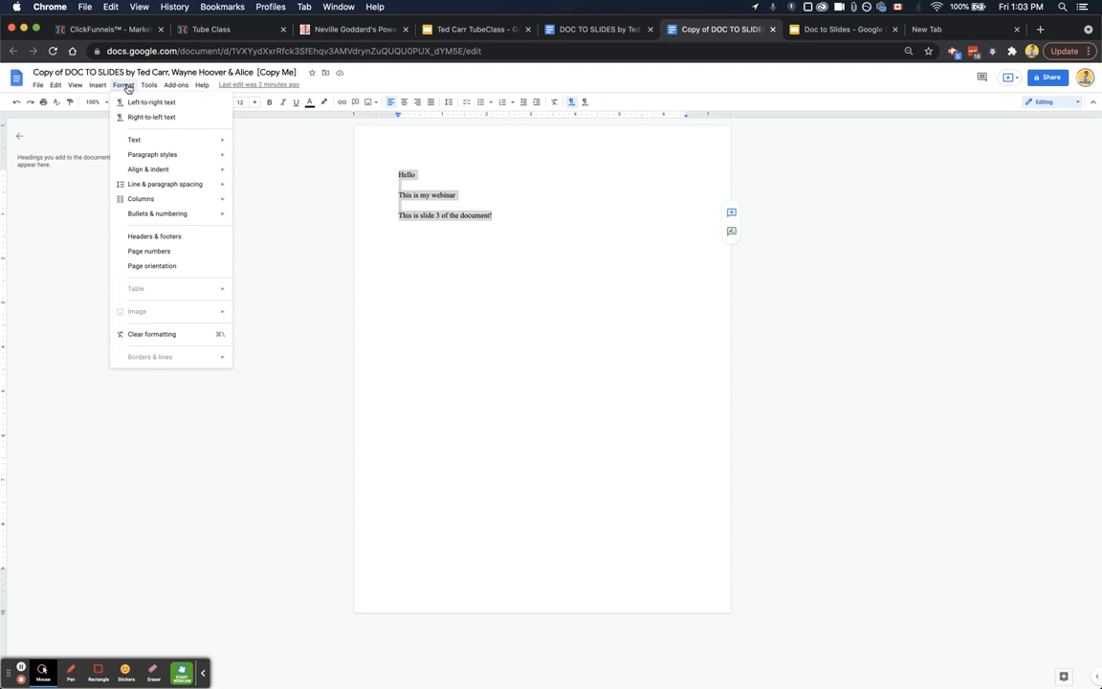
{"action": "left_click", "coordinate": [149, 84]}
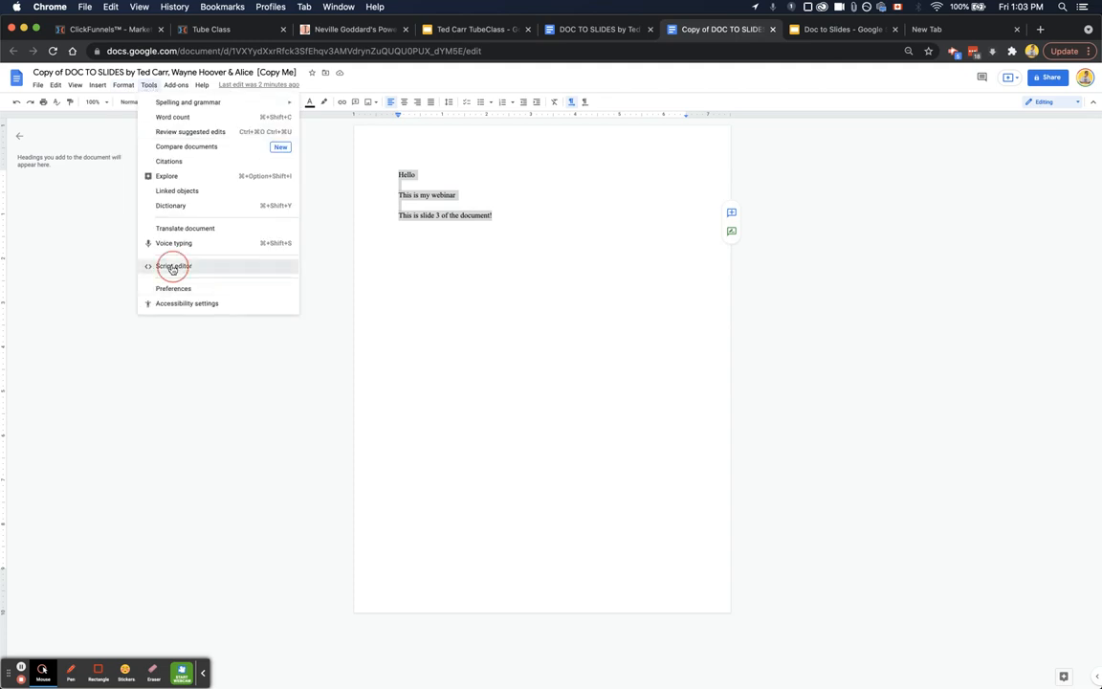
{"action": "left_click", "coordinate": [175, 266]}
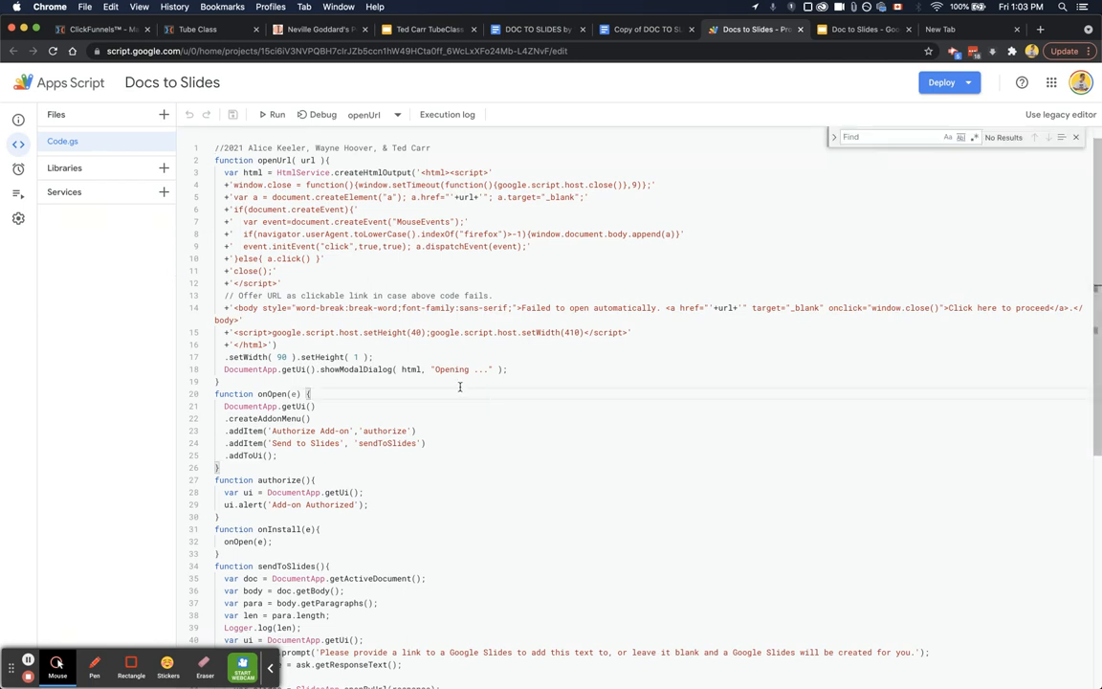
Find 29 in setFontSize(), replace it with 50, and return to the source Doc.
{"action": "type", "text": "29"}
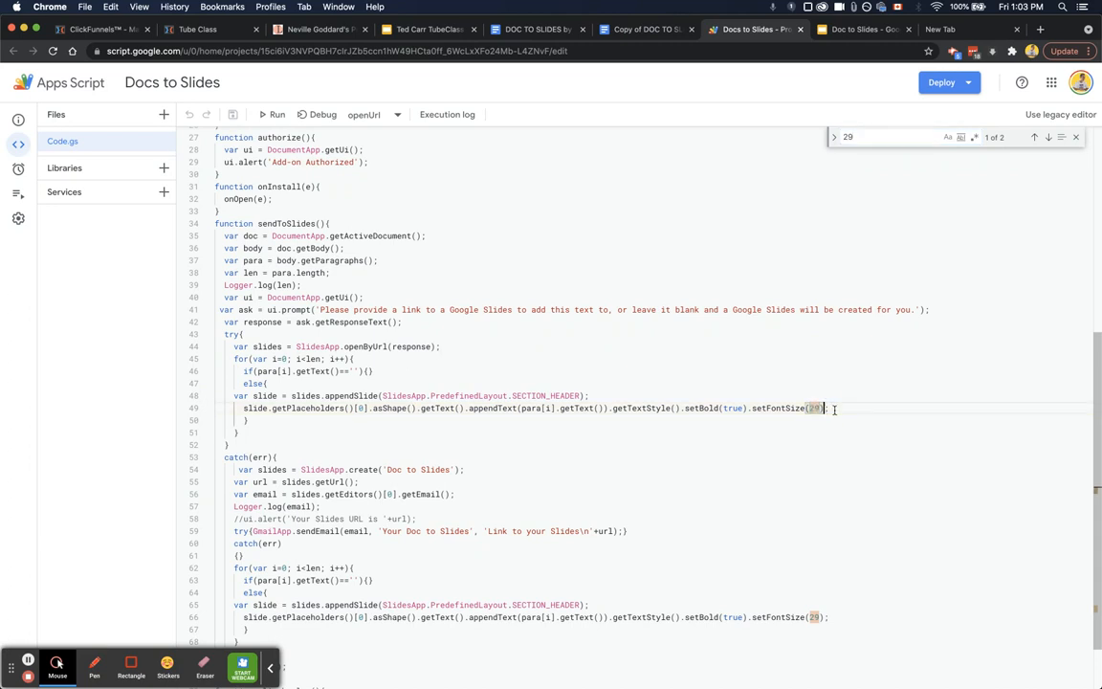
{"action": "key", "text": "Backspace"}
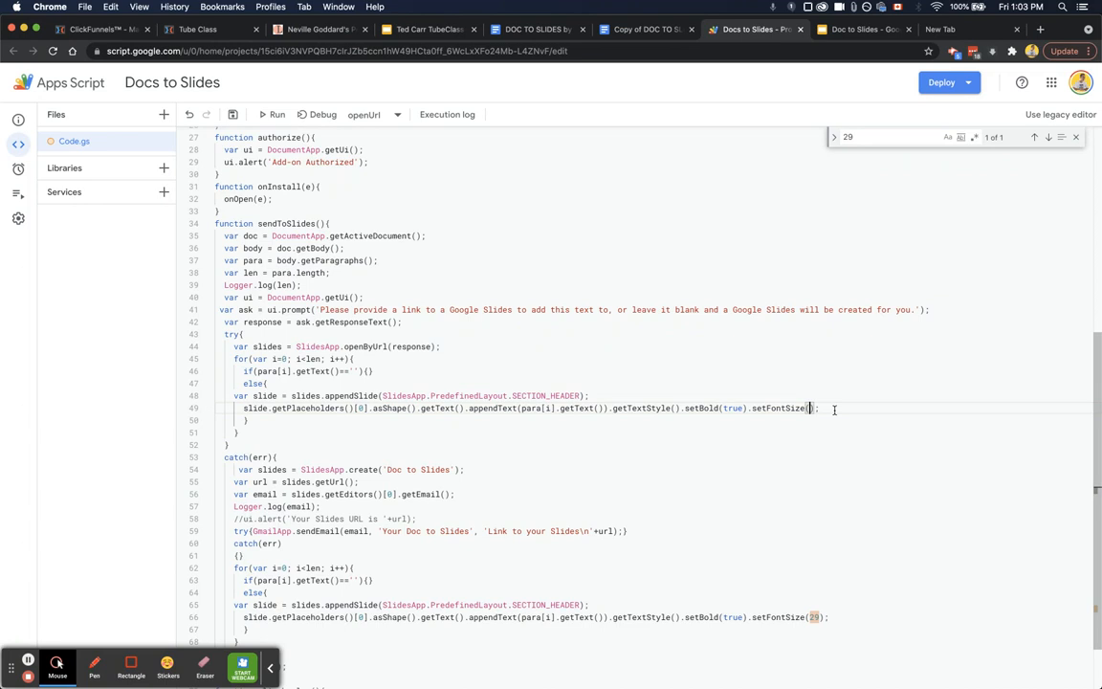
{"action": "type", "text": "50"}
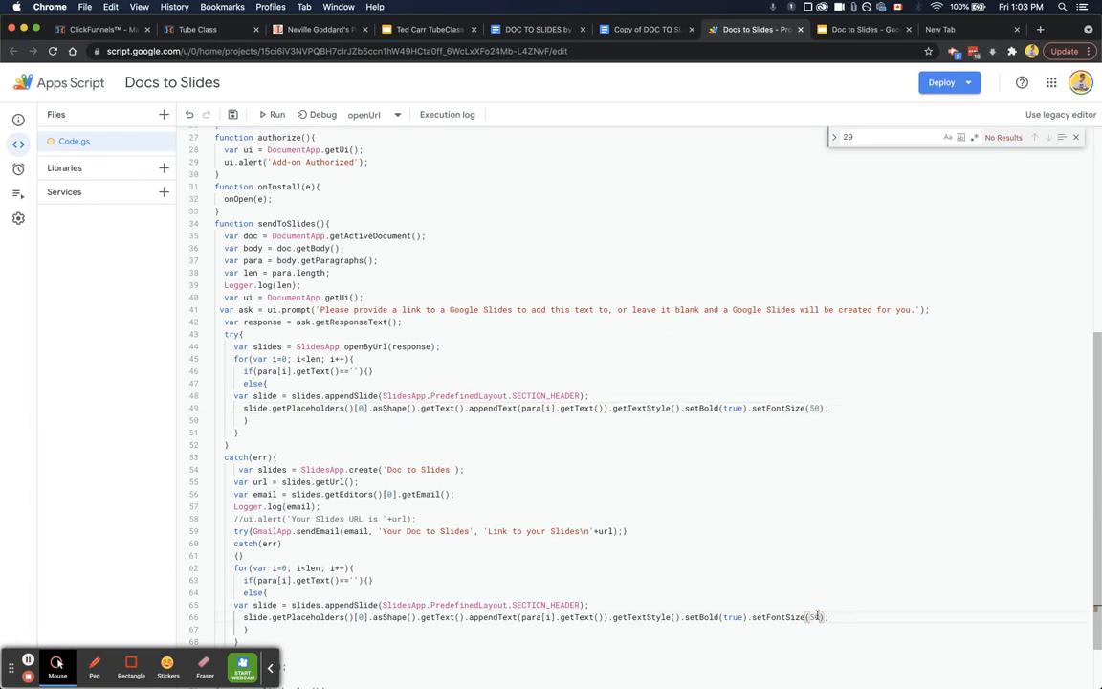
{"action": "mouse_move", "coordinate": [231, 115]}
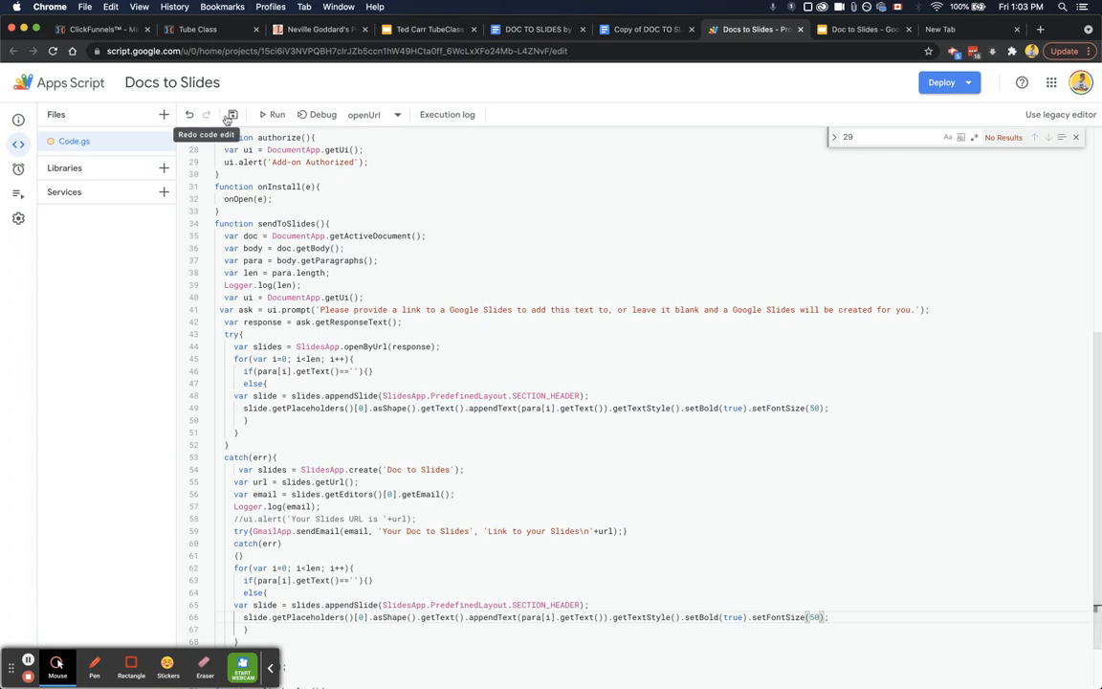
{"action": "mouse_move", "coordinate": [616, 123]}
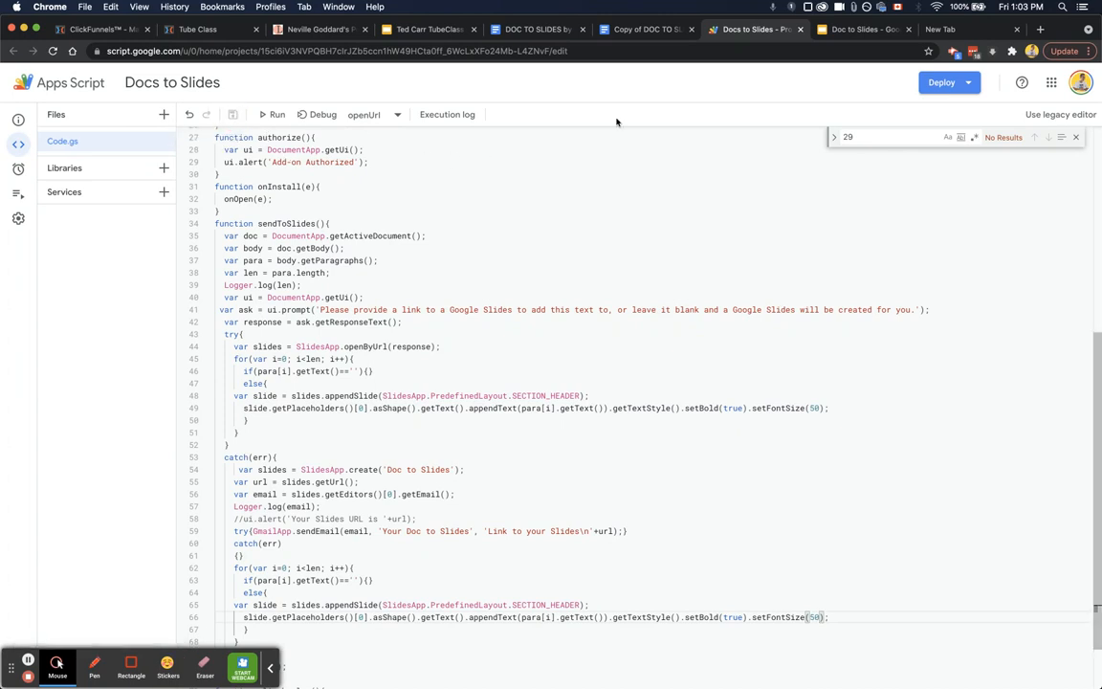
{"action": "left_click", "coordinate": [643, 28]}
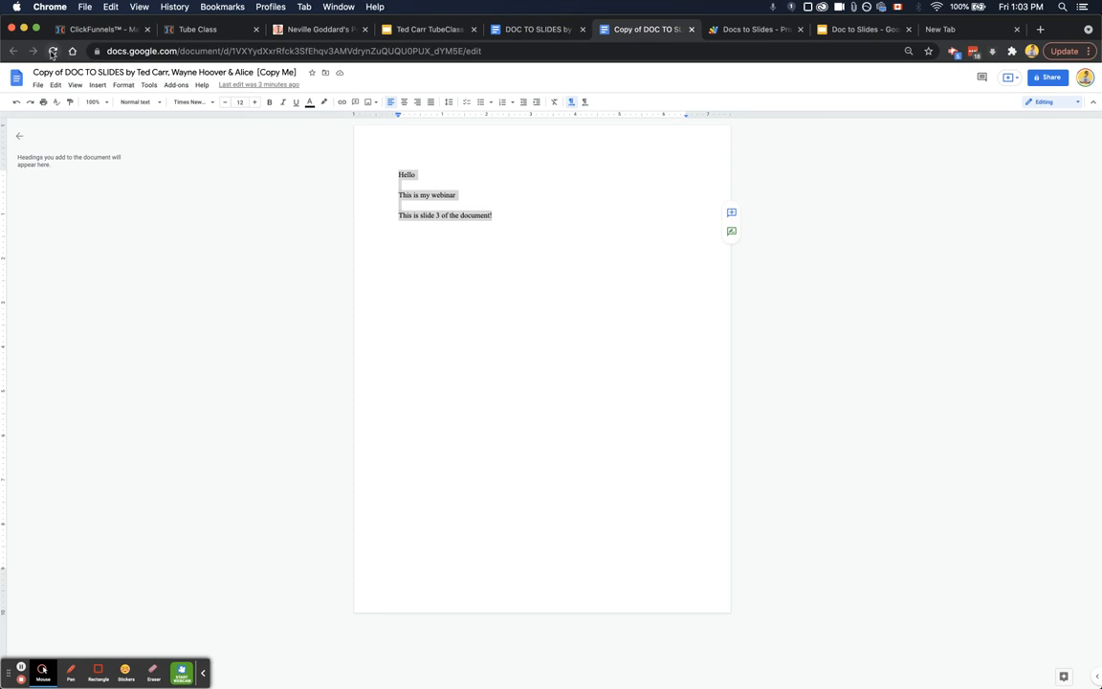
Send the document to Slides again with no link so a new deck is created.
{"action": "left_click", "coordinate": [53, 50]}
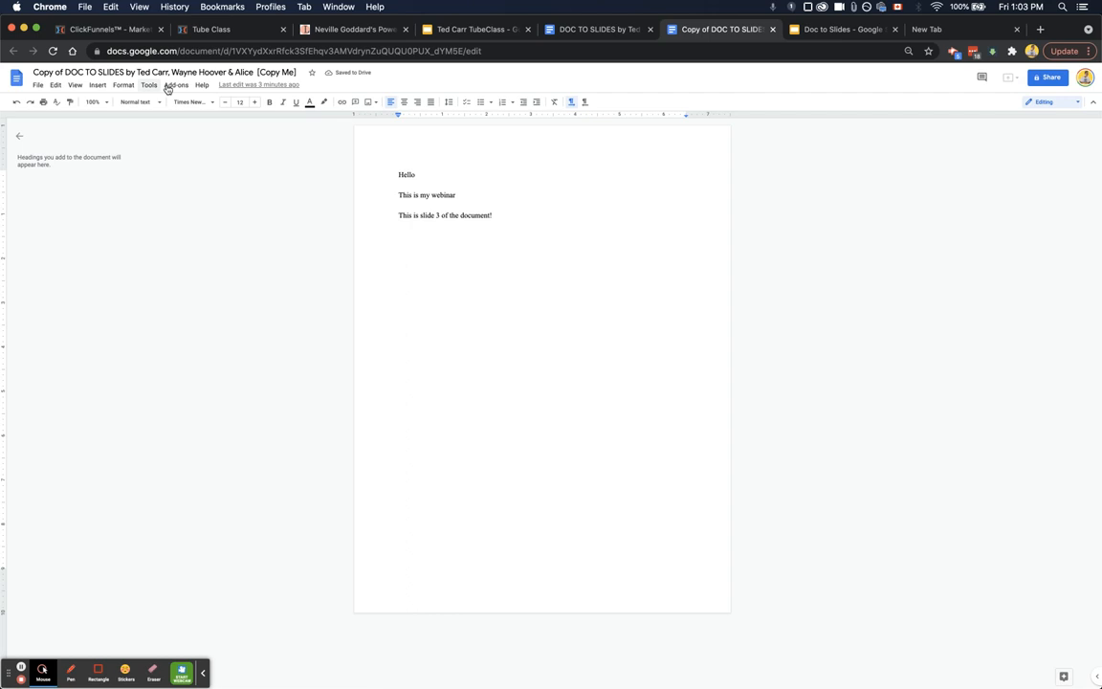
{"action": "left_click", "coordinate": [176, 84]}
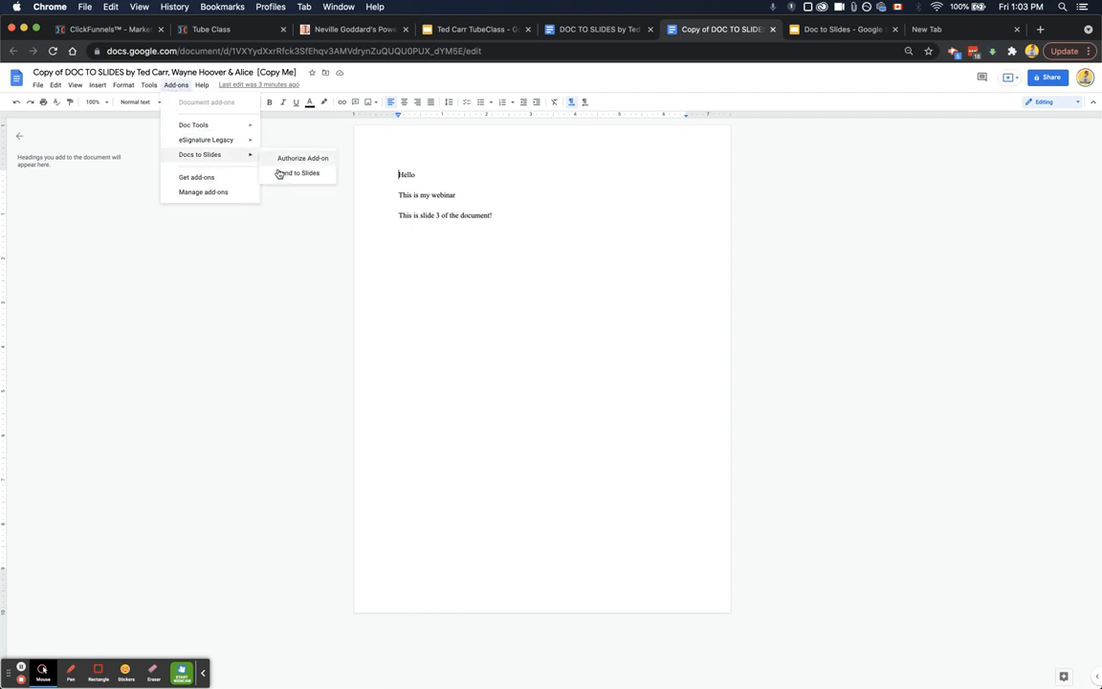
{"action": "left_click", "coordinate": [298, 172]}
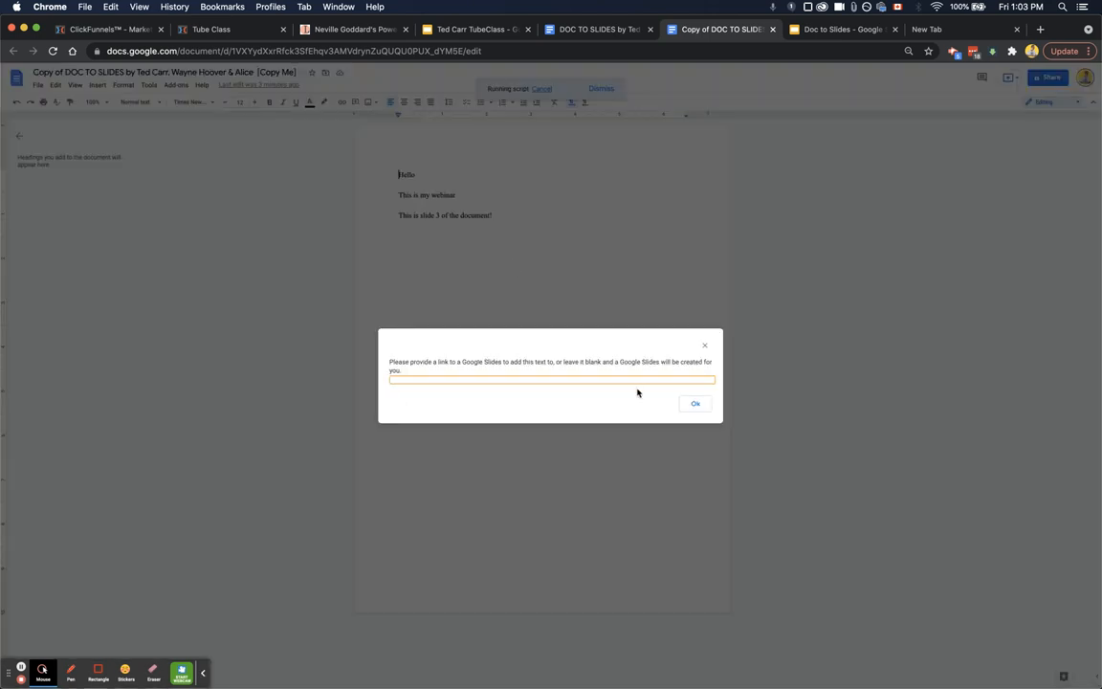
{"action": "left_click", "coordinate": [696, 402]}
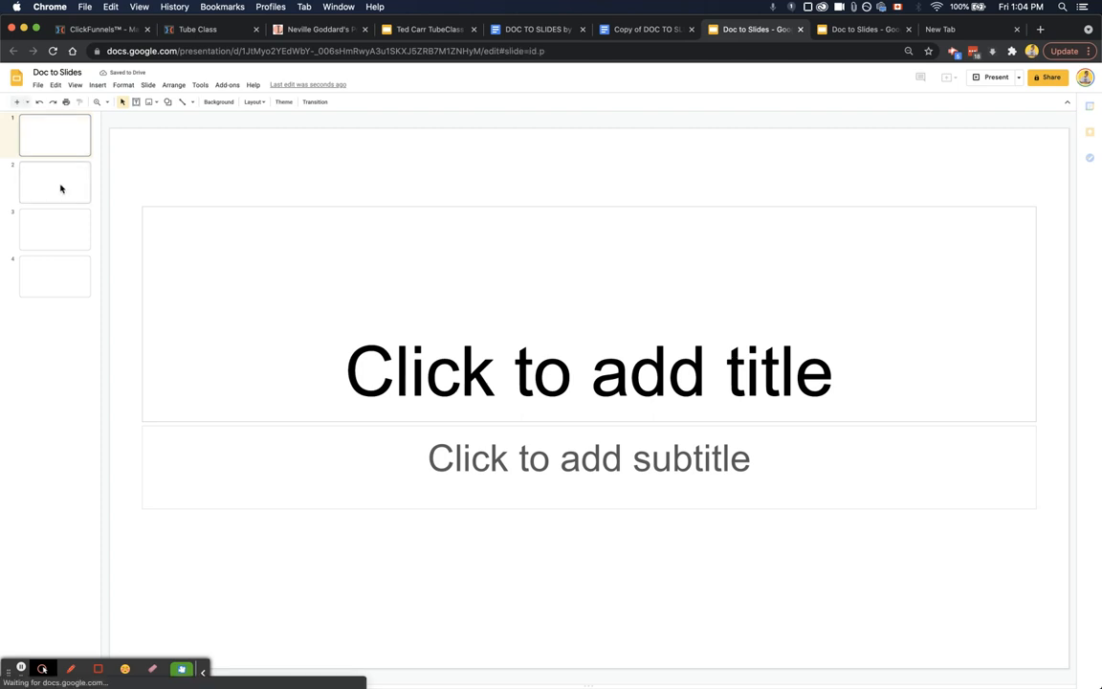
View the Hello slide and the last slide of the newly generated deck.
{"action": "left_click", "coordinate": [53, 182]}
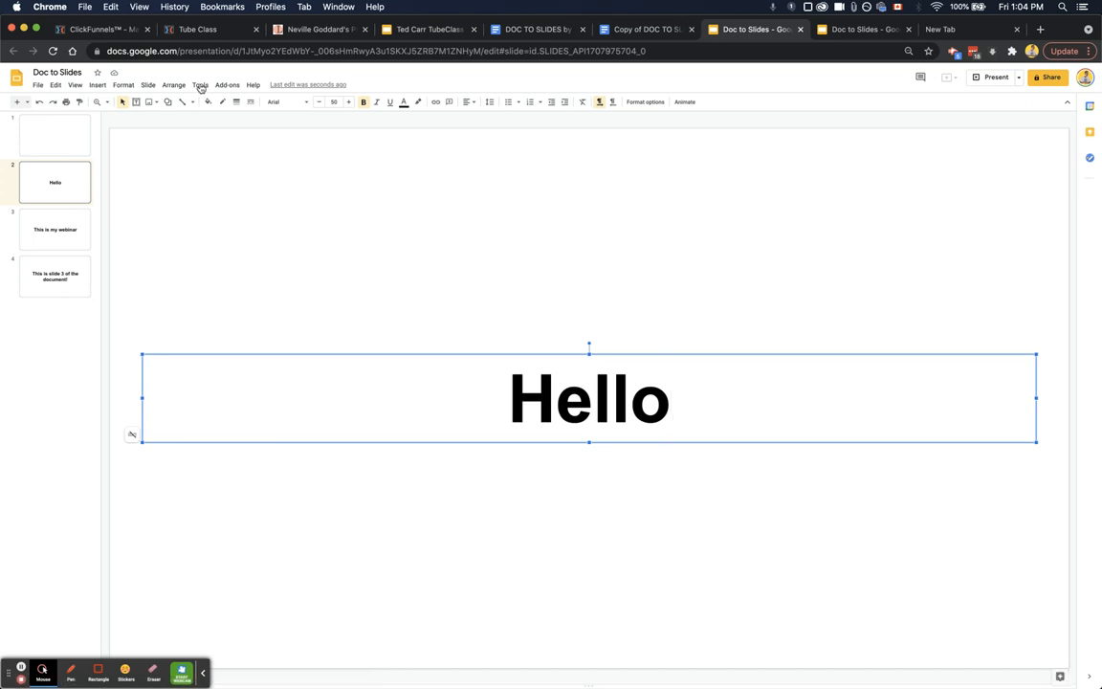
{"action": "mouse_move", "coordinate": [61, 226]}
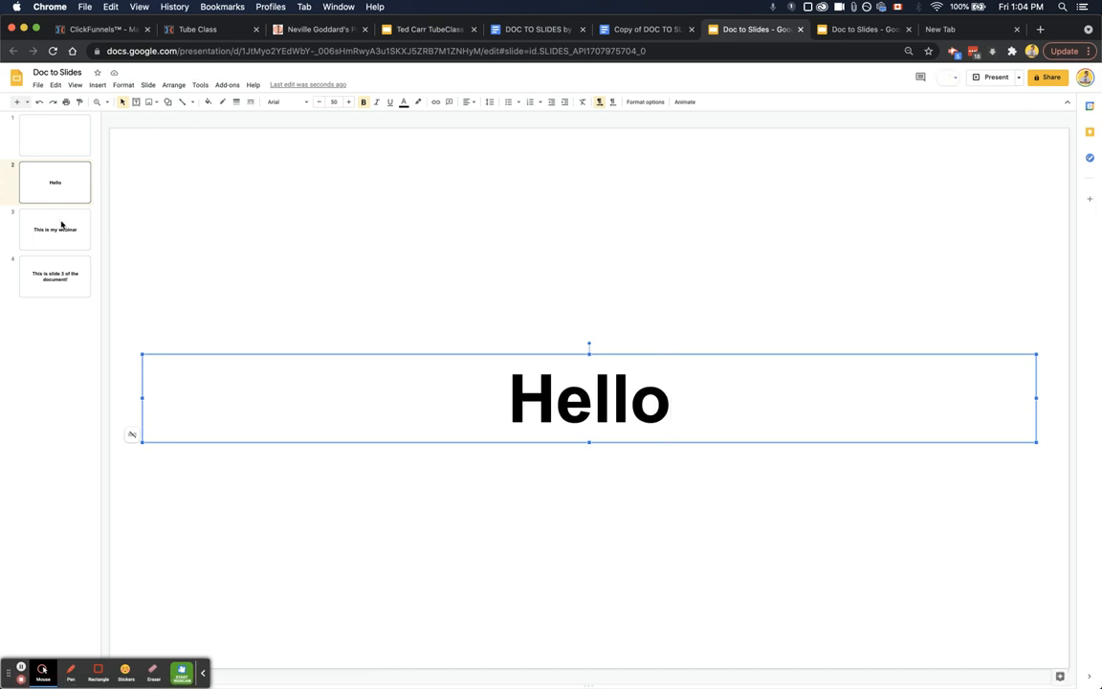
{"action": "left_click", "coordinate": [149, 84]}
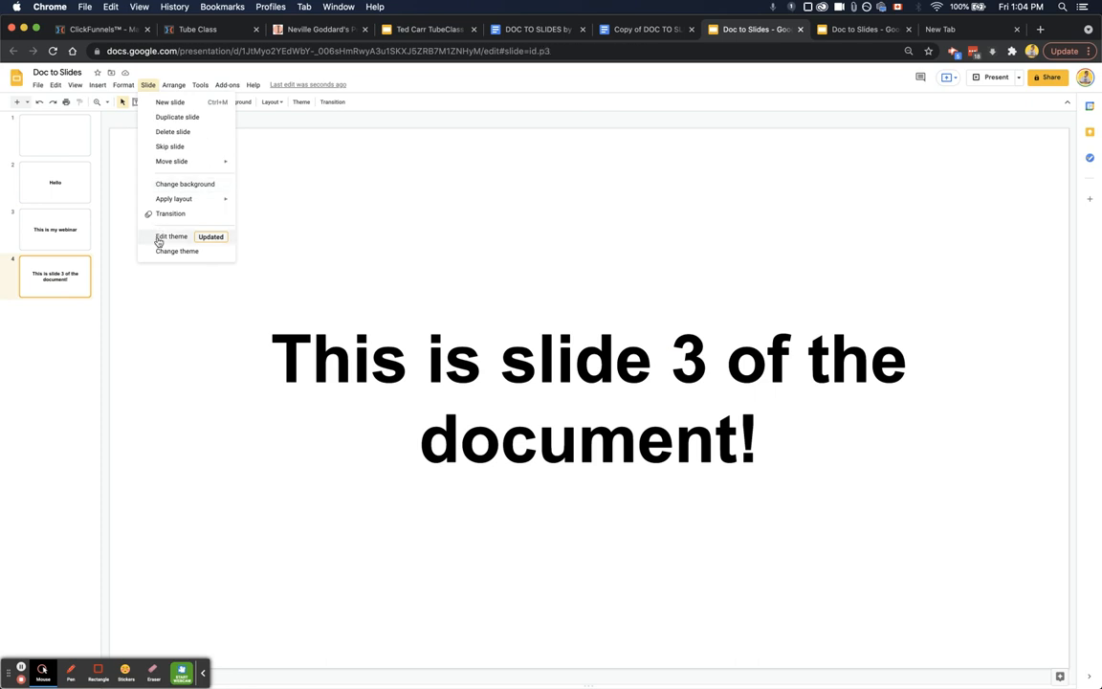
Edit the theme's title style to use Calibri so titles like This is my webinar change font.
{"action": "left_click", "coordinate": [170, 238]}
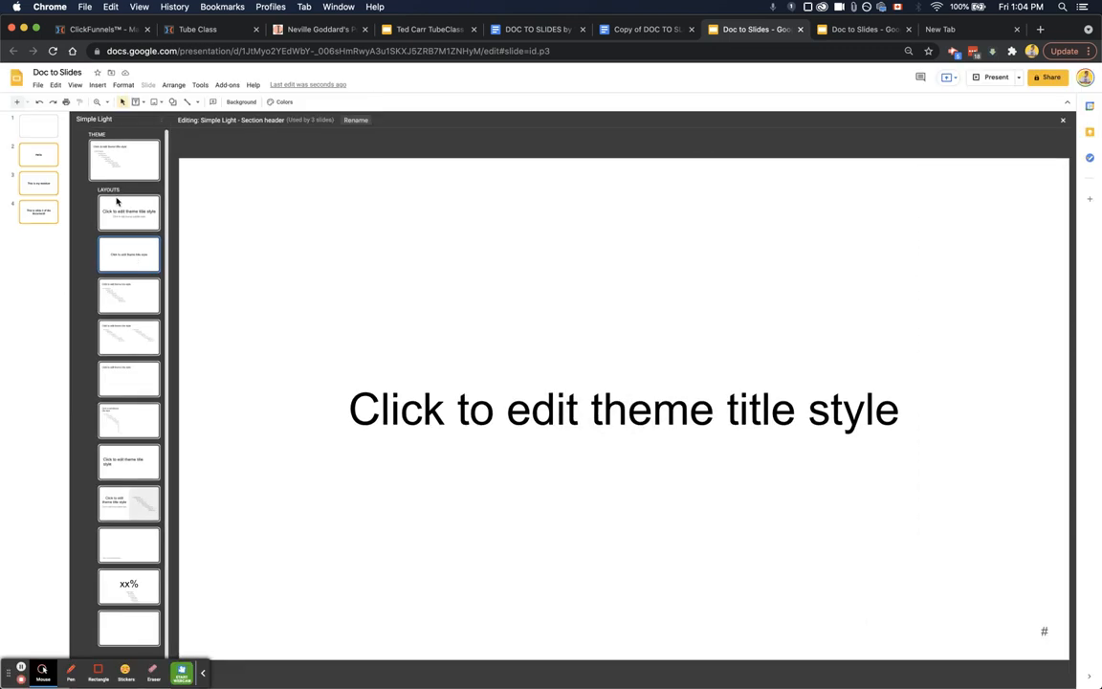
{"action": "double_click", "coordinate": [624, 409]}
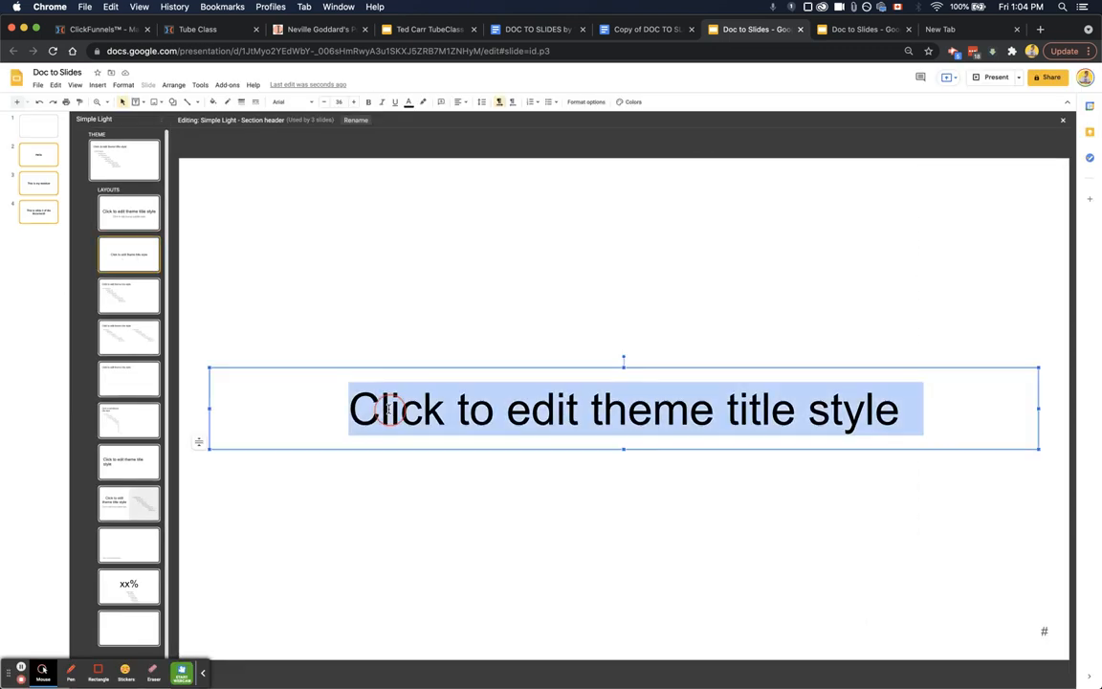
{"action": "left_click", "coordinate": [368, 101]}
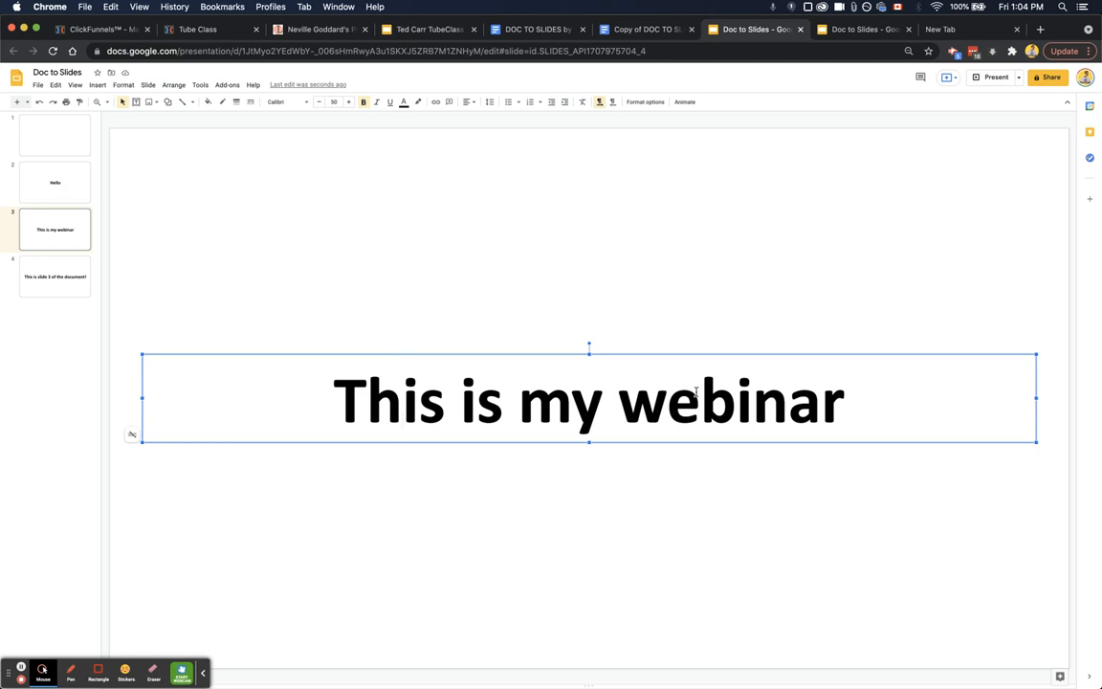
{"action": "left_click", "coordinate": [844, 400]}
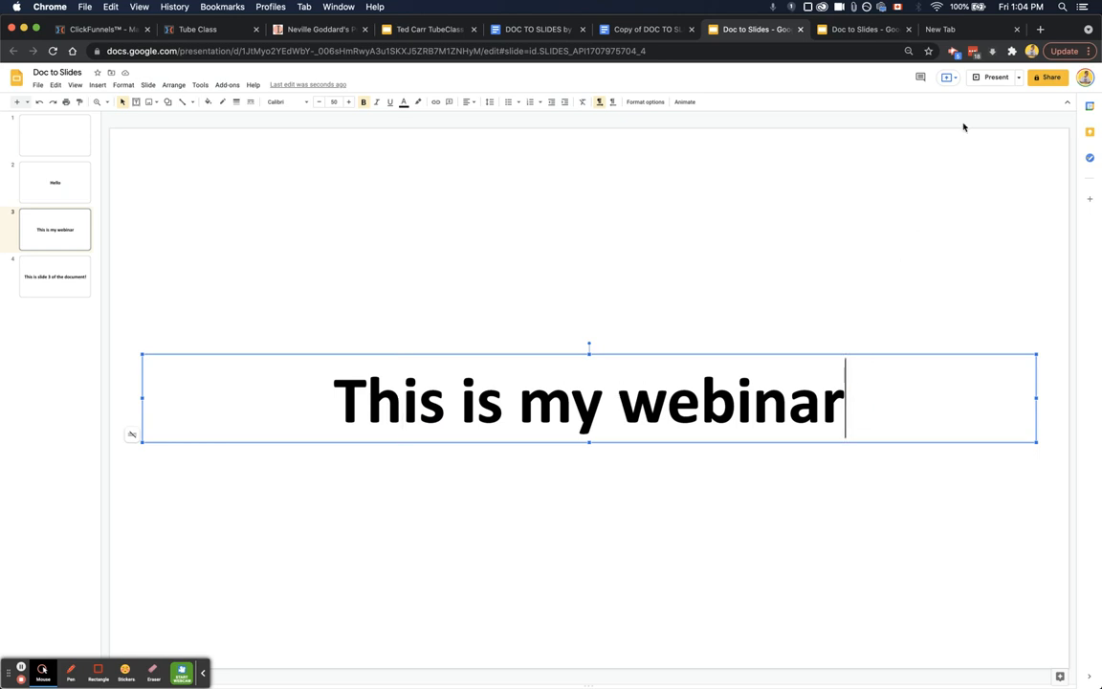